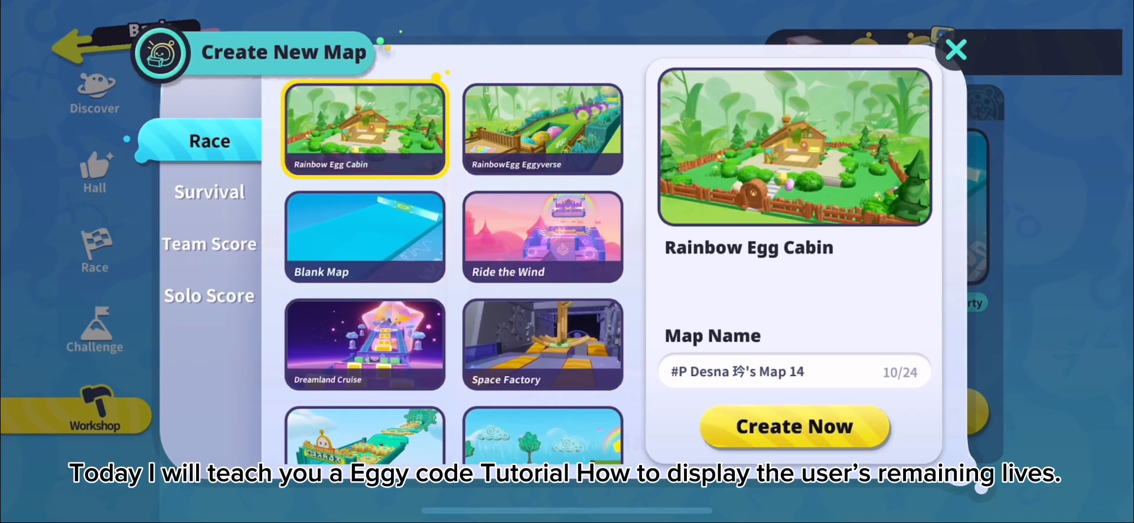
Create a new race map from the Blank Map template and open it in the editor
{"action": "left_click", "coordinate": [364, 235]}
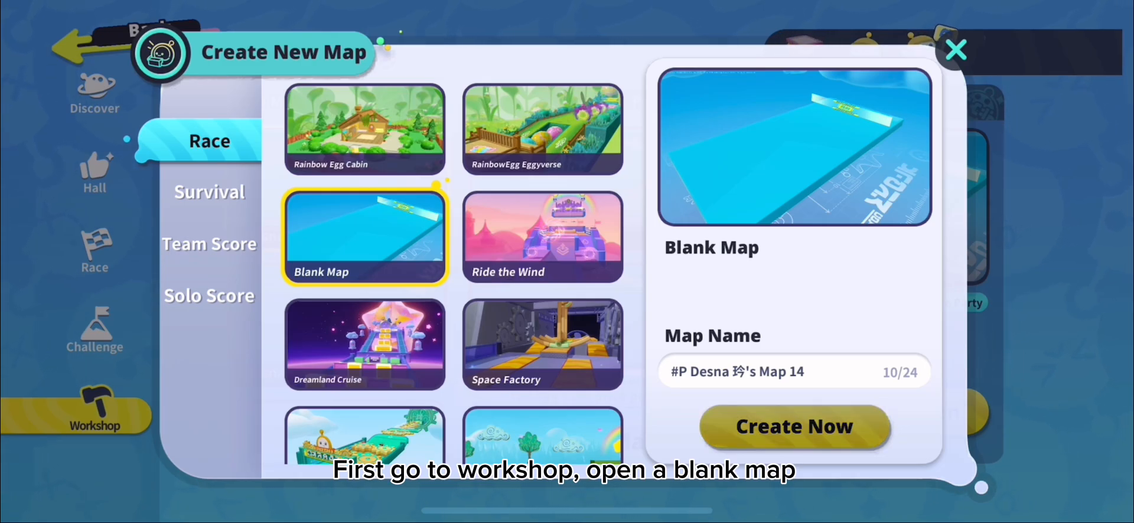
{"action": "left_click", "coordinate": [793, 427]}
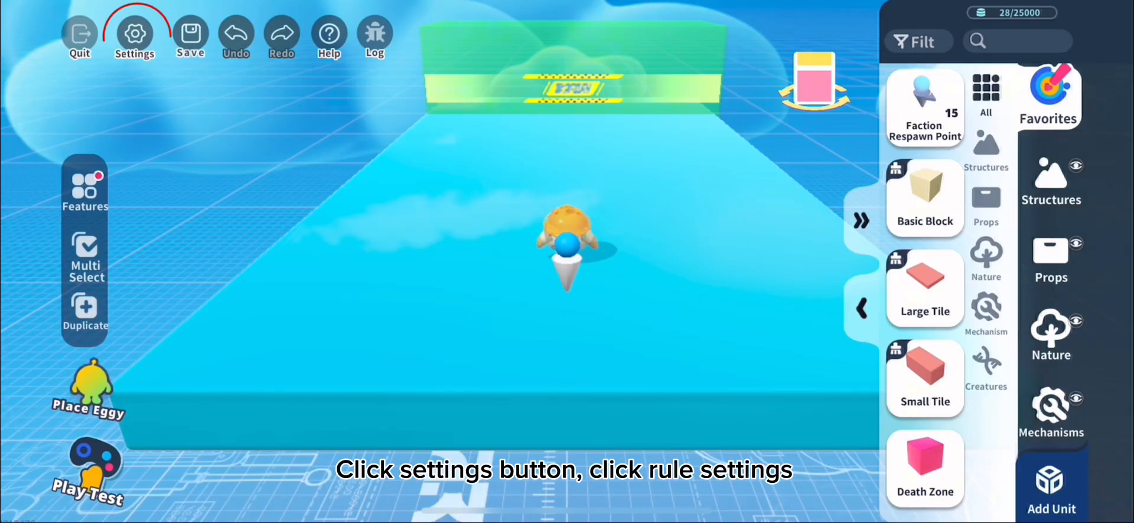
In Rule Settings, confirm KO rules on and edit the Max Lives value via the keypad
{"action": "left_click", "coordinate": [134, 34]}
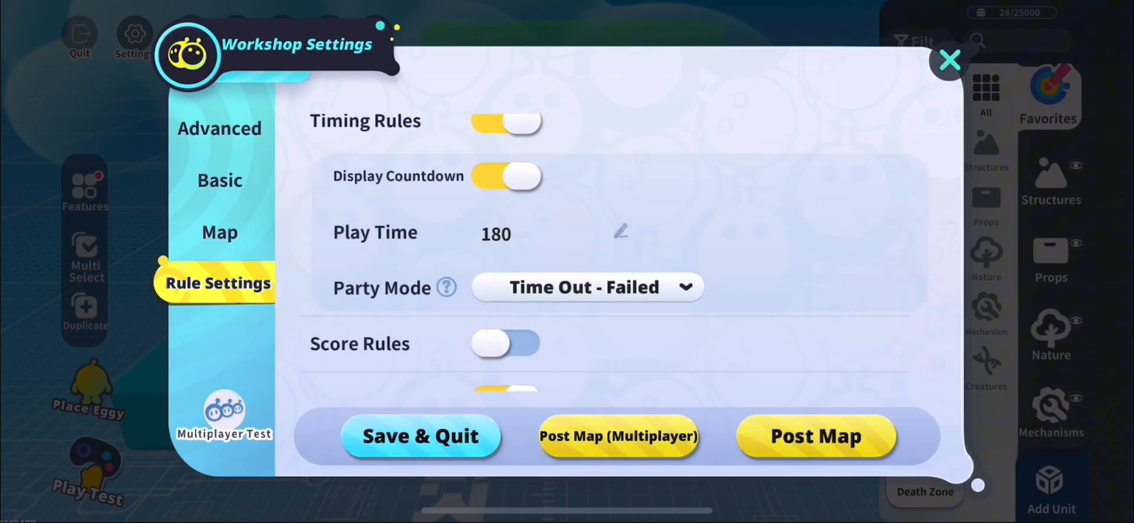
{"action": "scroll", "scroll_direction": "down", "scroll_amount": 3}
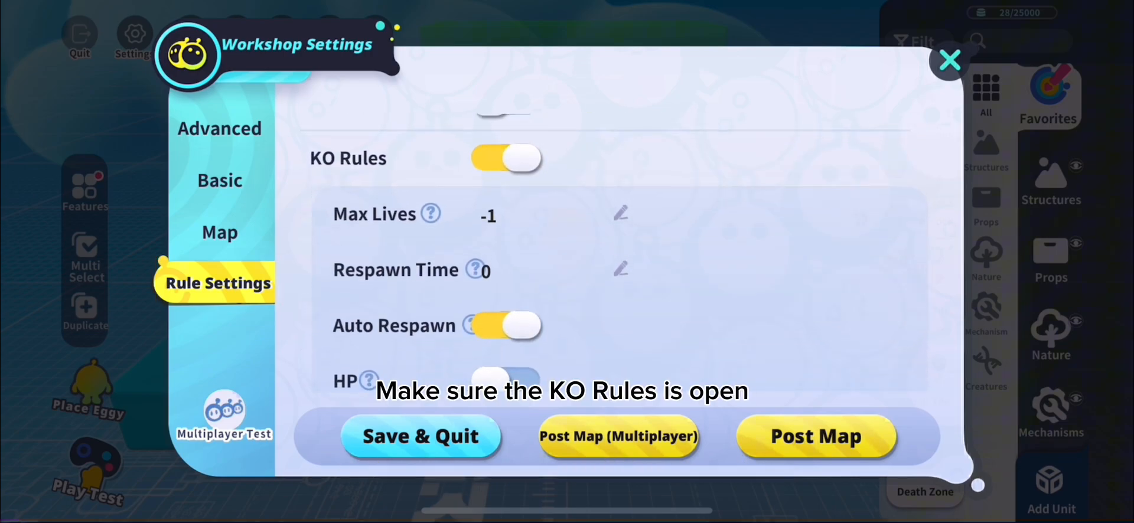
{"action": "left_click", "coordinate": [423, 213]}
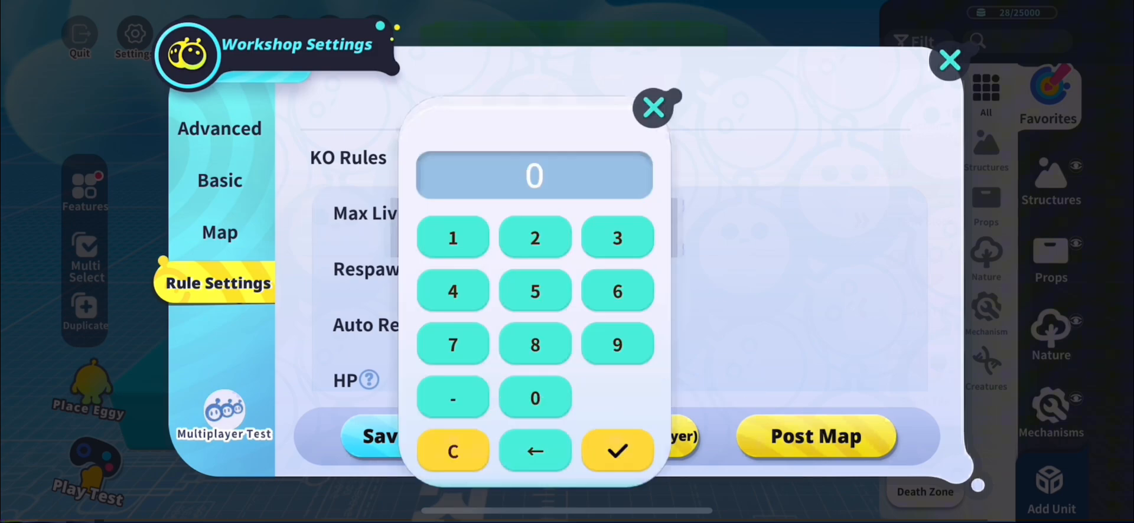
{"action": "left_click", "coordinate": [617, 451]}
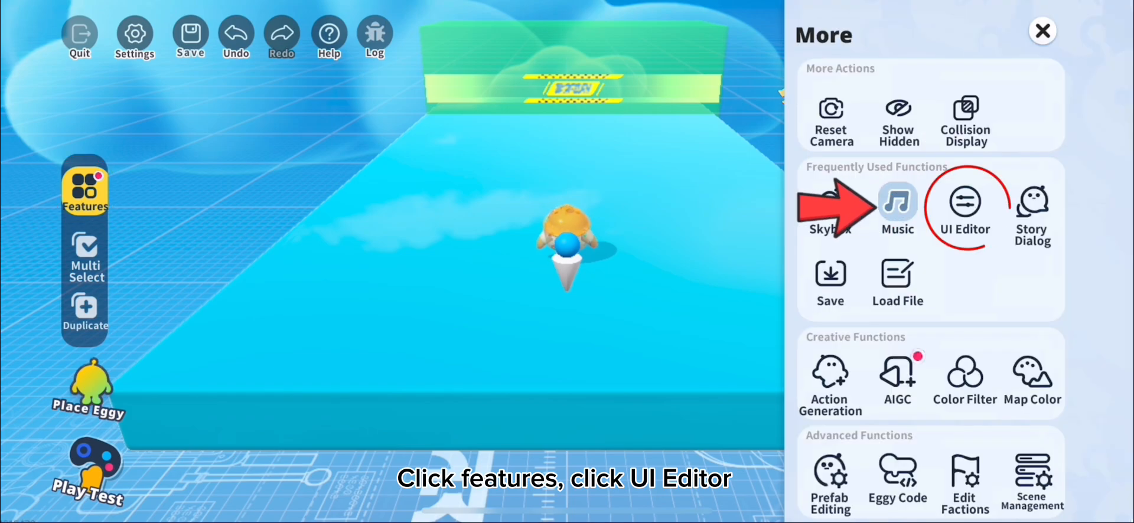
In the UI Editor, add a default text widget reading 'Current Lives :'
{"action": "left_click", "coordinate": [963, 206]}
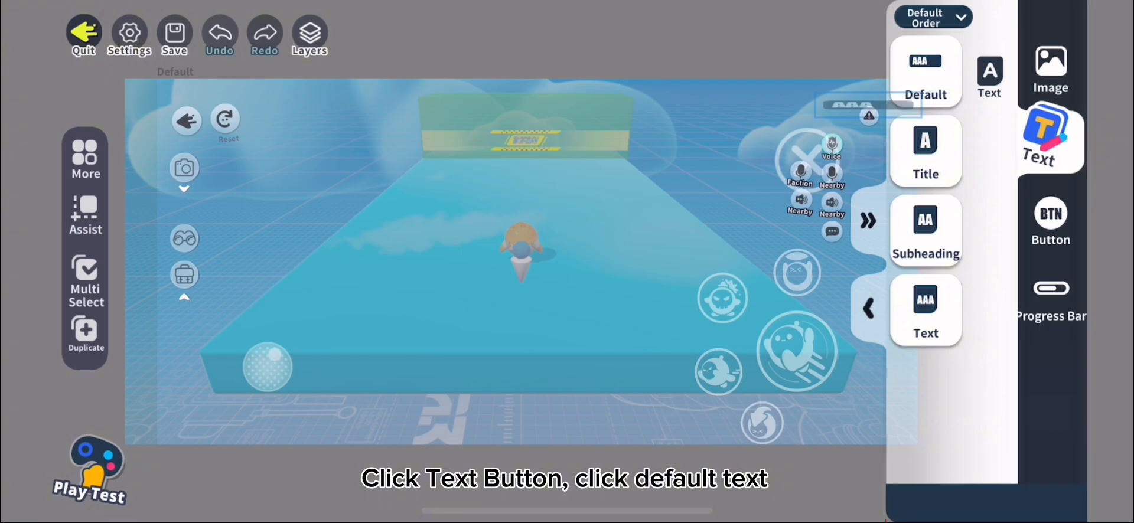
{"action": "left_click", "coordinate": [924, 71]}
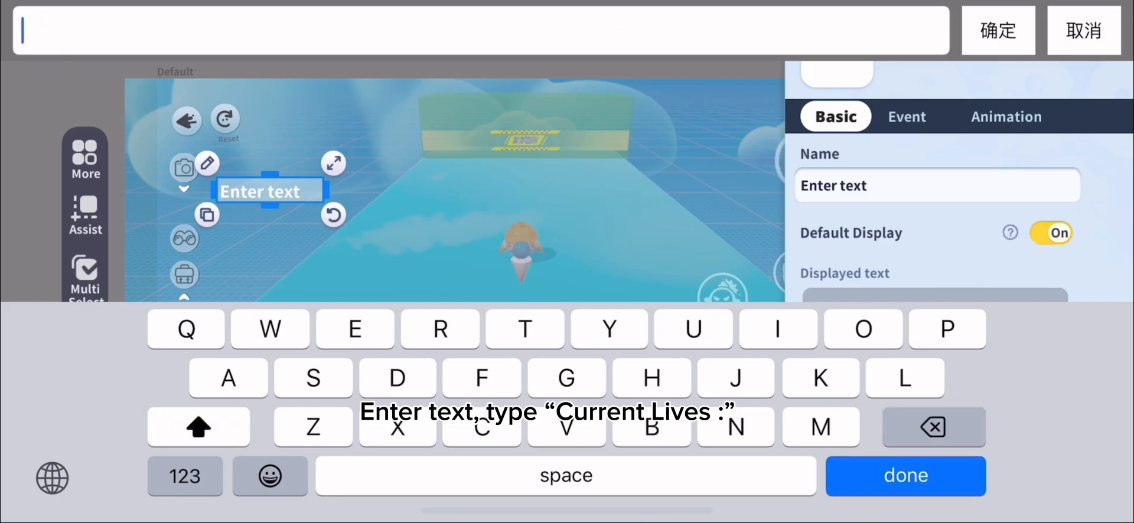
{"action": "type", "text": "Current"}
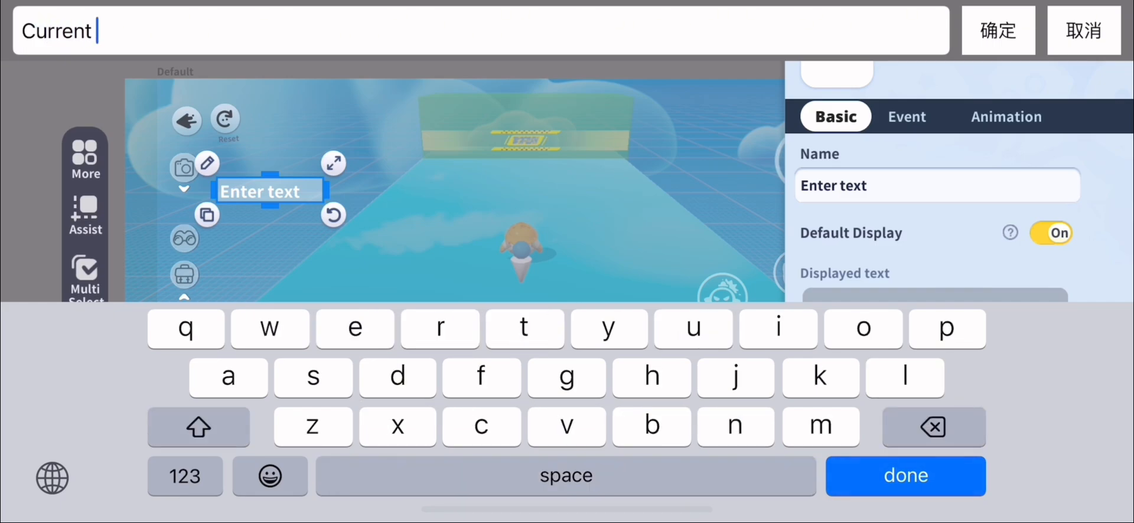
{"action": "type", "text": "Lives :"}
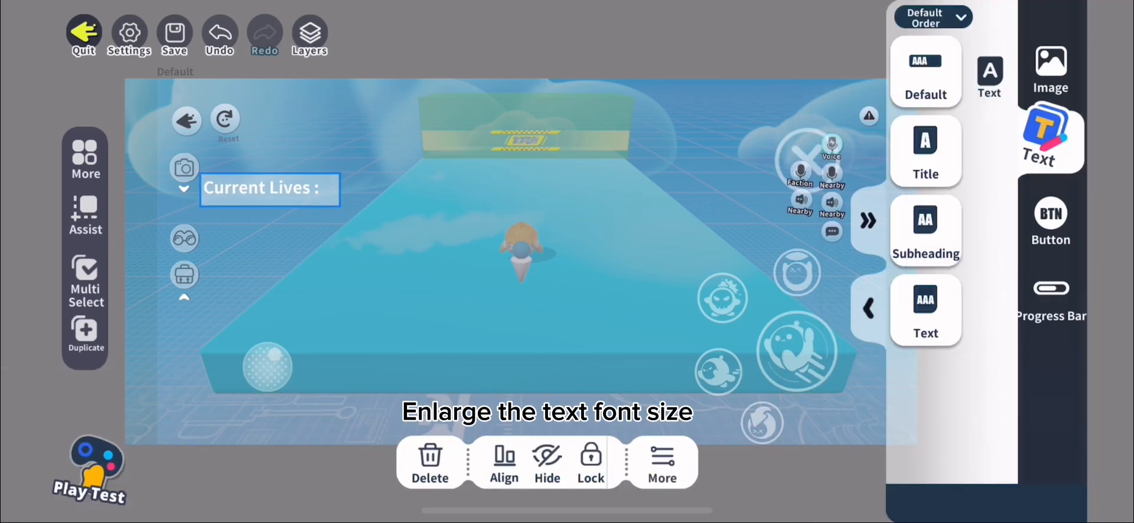
Add a Heart image beside the label and duplicate it to make three hearts
{"action": "left_click", "coordinate": [269, 187]}
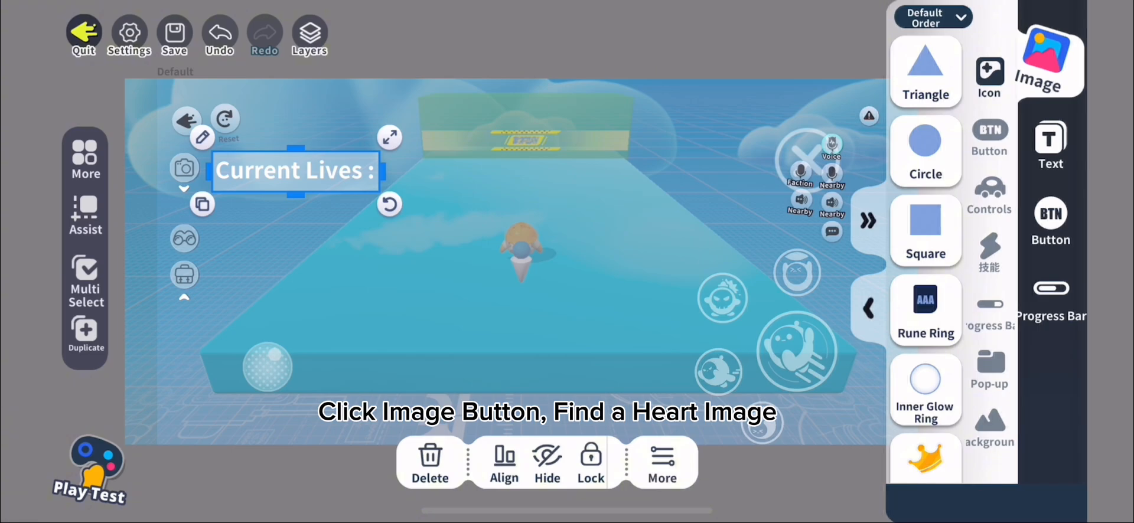
{"action": "left_click", "coordinate": [1042, 61]}
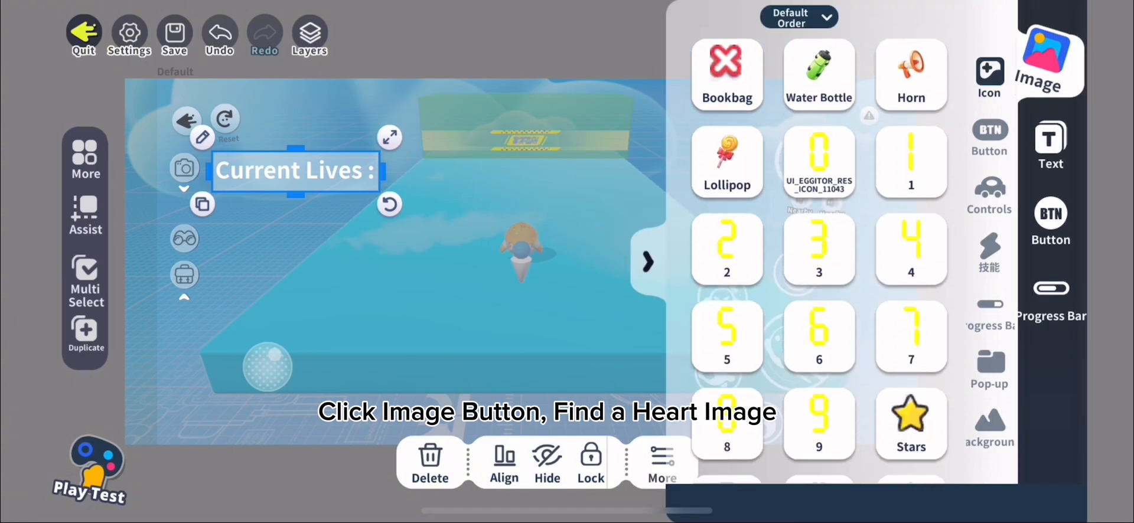
{"action": "scroll", "scroll_direction": "down", "scroll_amount": 3}
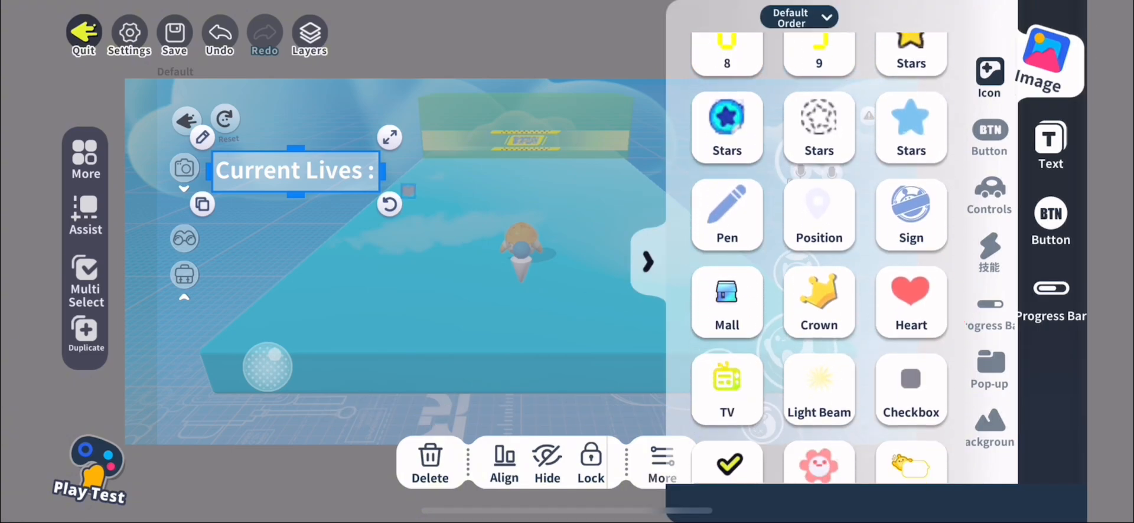
{"action": "left_click", "coordinate": [911, 302]}
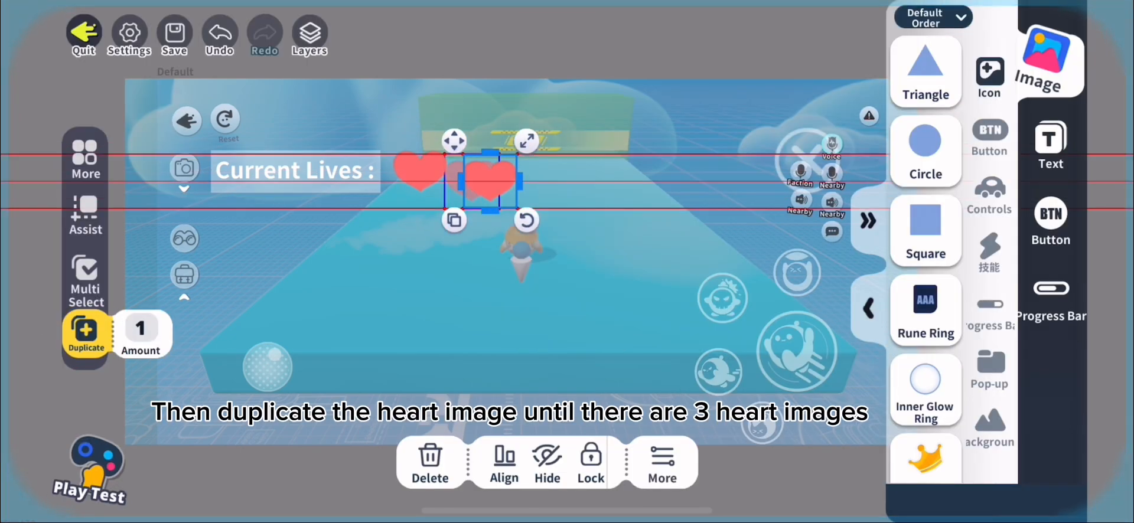
{"action": "left_click", "coordinate": [84, 334]}
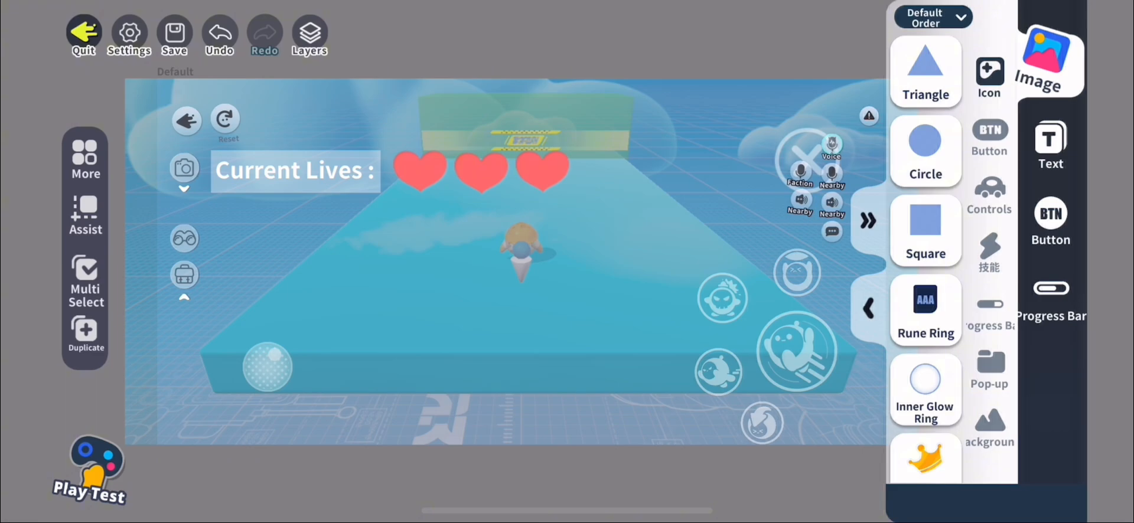
Give the first heart the hide-widget event name 0
{"action": "left_click", "coordinate": [419, 172]}
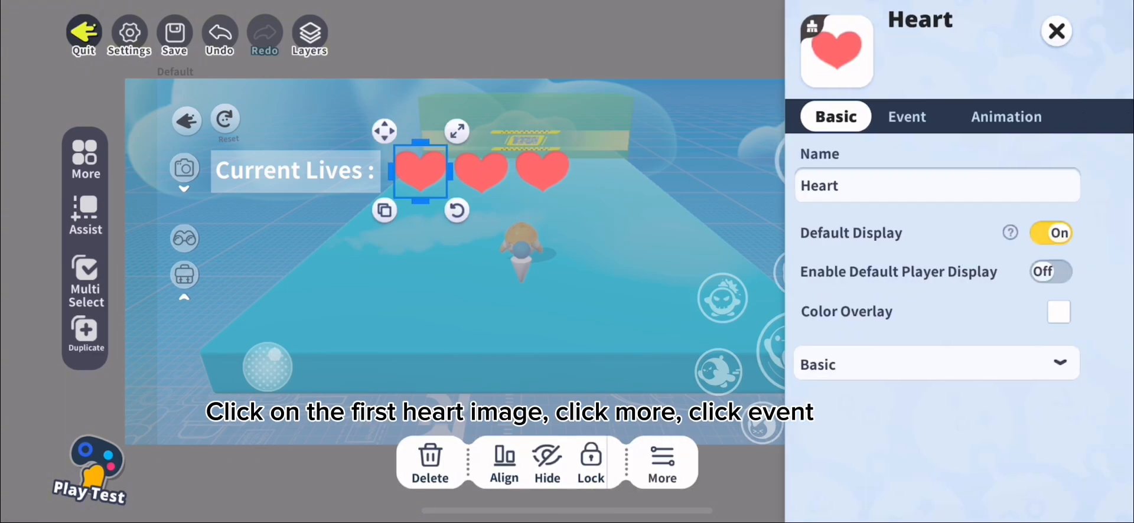
{"action": "left_click", "coordinate": [905, 116]}
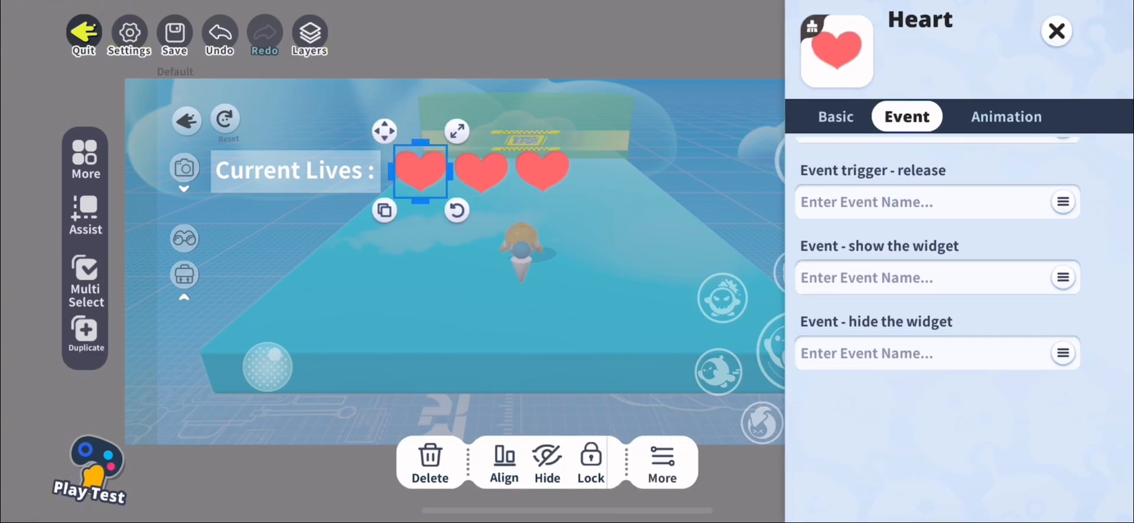
{"action": "left_click", "coordinate": [925, 353]}
{"action": "type", "text": "0"}
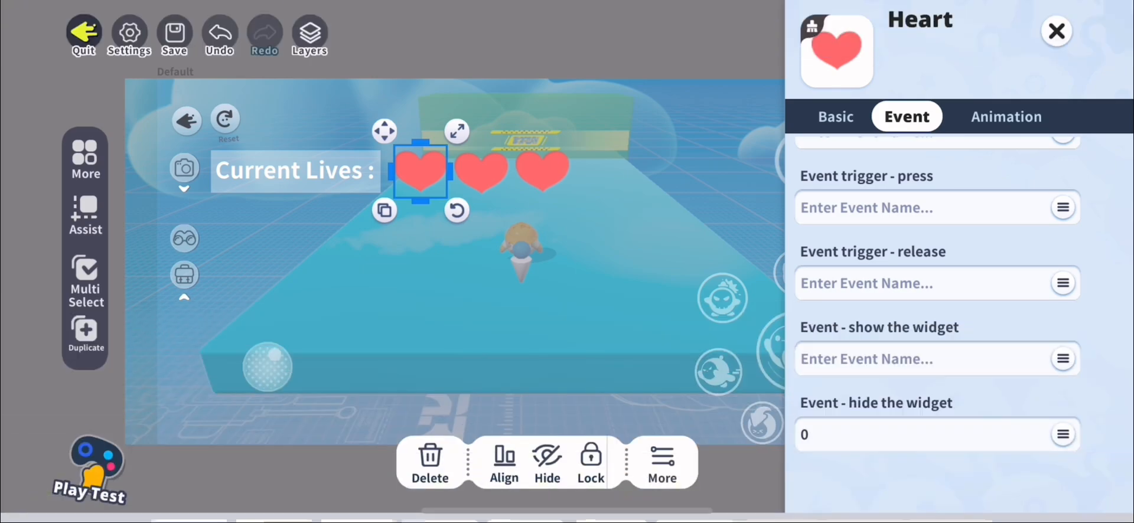
Give the next hearts hide-widget event names 1 and 2
{"action": "left_click", "coordinate": [480, 172]}
{"action": "type", "text": "1"}
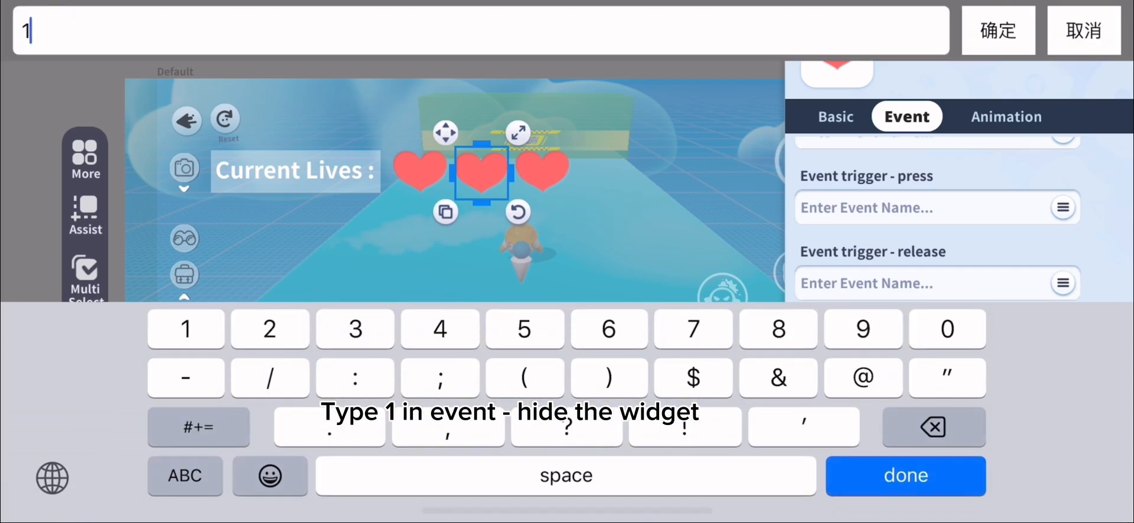
{"action": "left_click", "coordinate": [904, 475]}
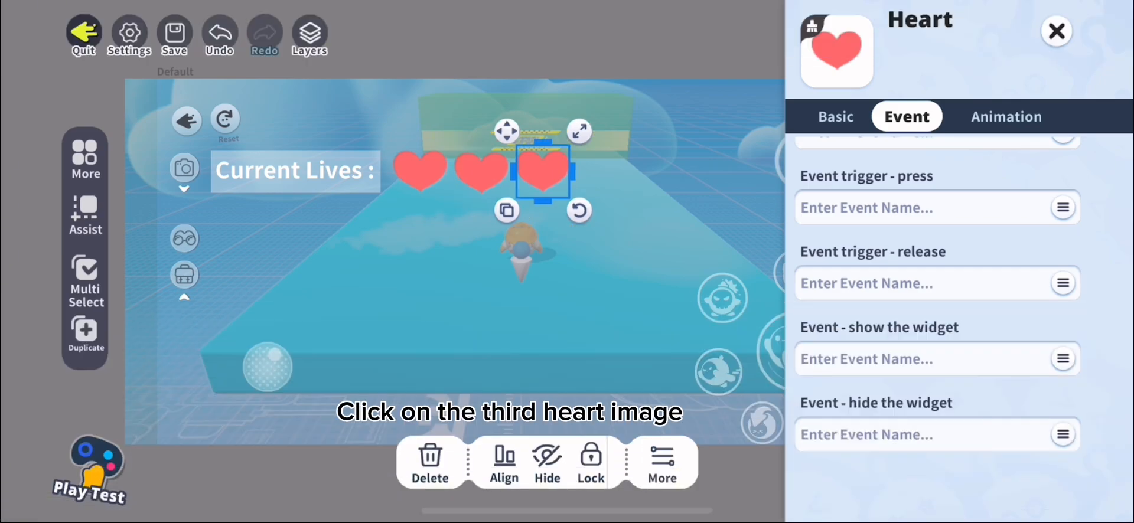
{"action": "left_click", "coordinate": [926, 207]}
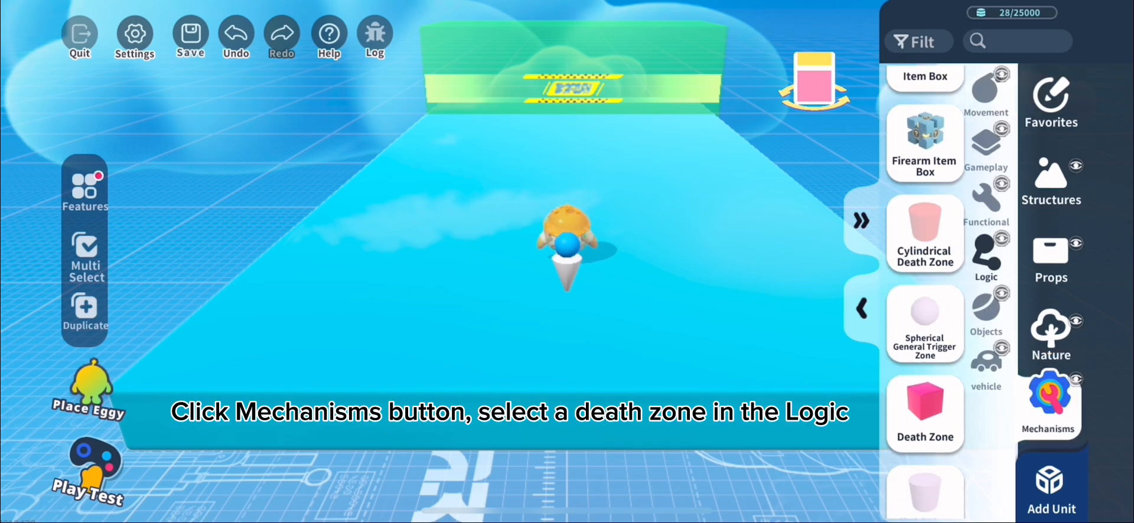
Place a Death Zone on the track, resize it, and mark it with a Flame 1 effect
{"action": "left_click", "coordinate": [924, 412]}
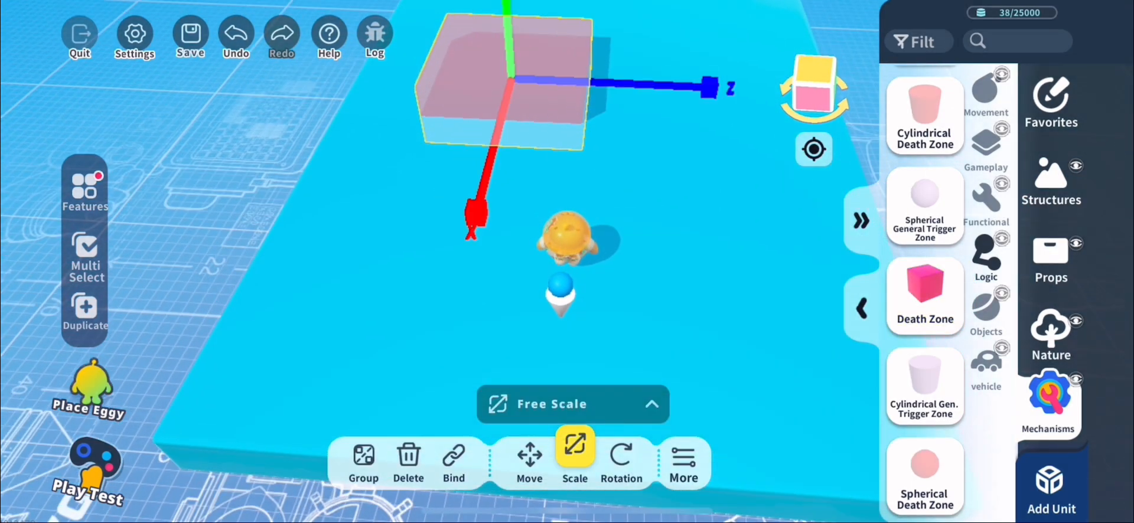
{"action": "left_click", "coordinate": [529, 456]}
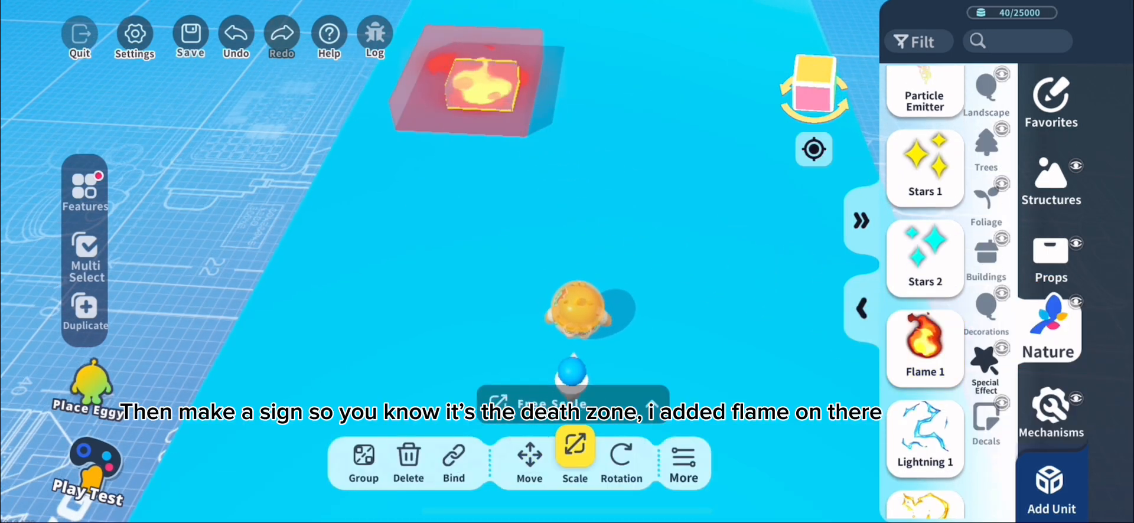
{"action": "left_click", "coordinate": [528, 463]}
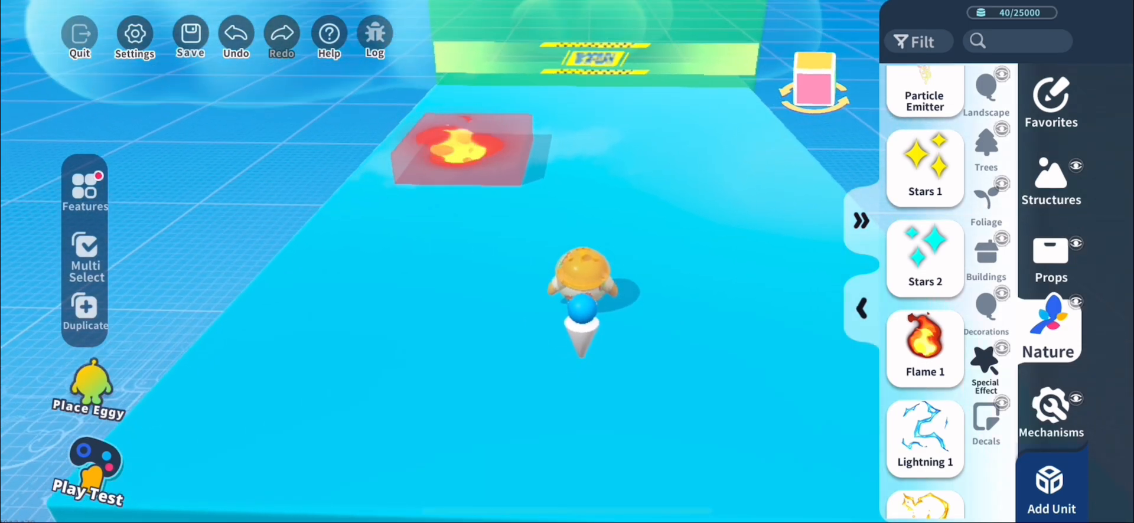
In Eggy Code, attach a set-variable action under the initialize game event
{"action": "left_click", "coordinate": [85, 187]}
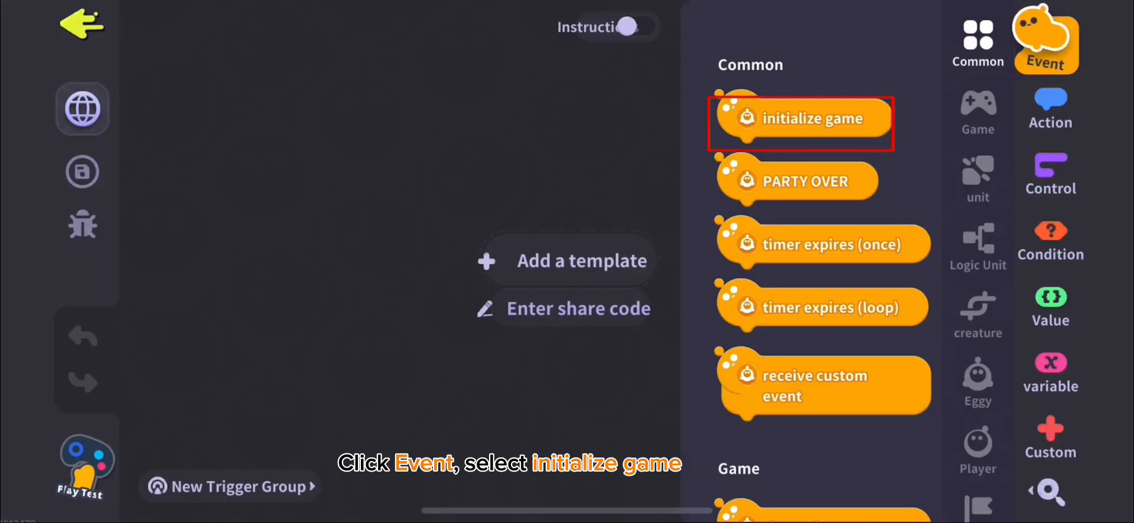
{"action": "left_click", "coordinate": [800, 119]}
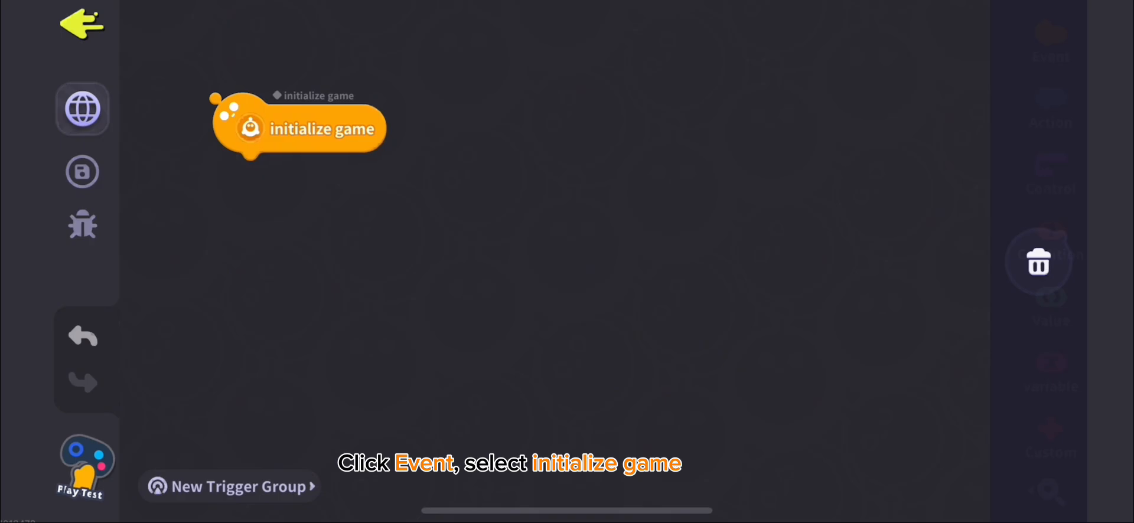
{"action": "left_click", "coordinate": [1050, 109]}
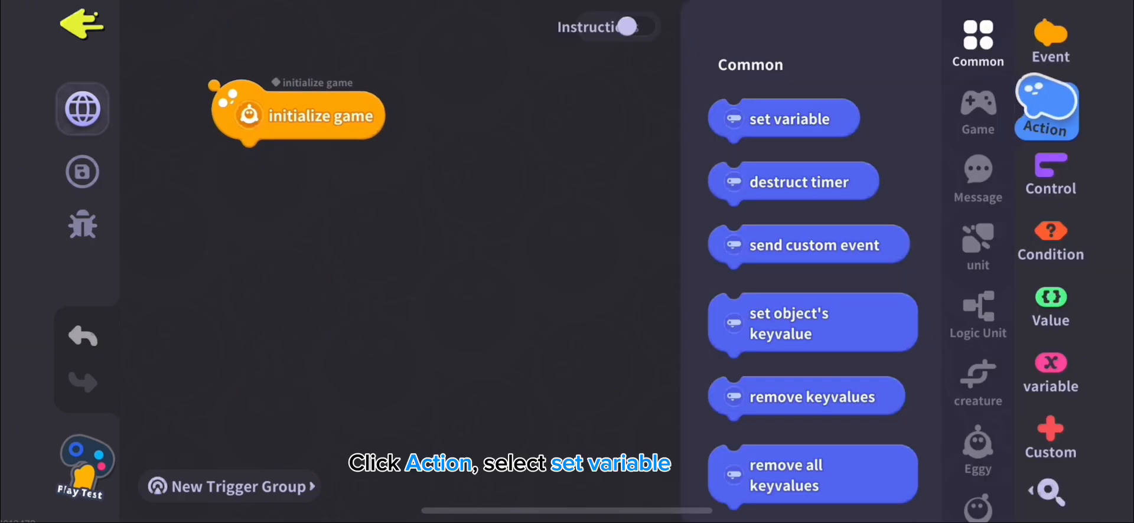
{"action": "left_click", "coordinate": [783, 119]}
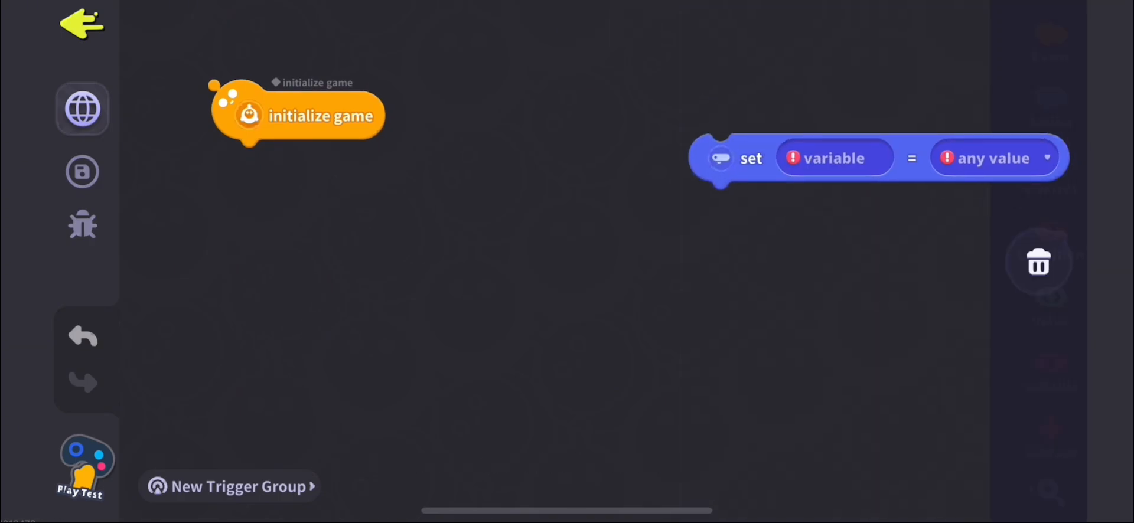
Create a new global variable named life and set its starting value to 3
{"action": "left_click", "coordinate": [833, 159]}
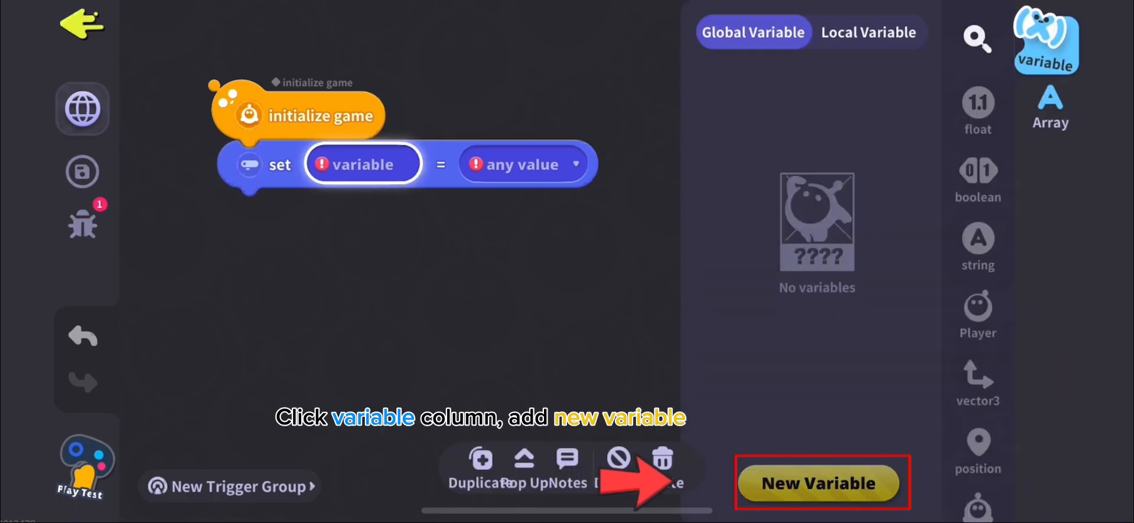
{"action": "left_click", "coordinate": [822, 482]}
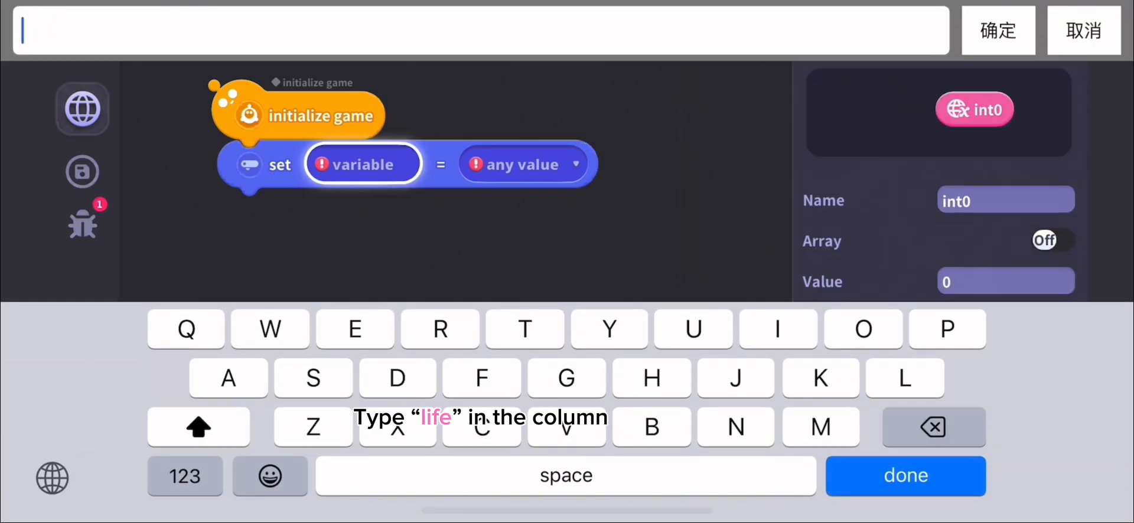
{"action": "type", "text": "life"}
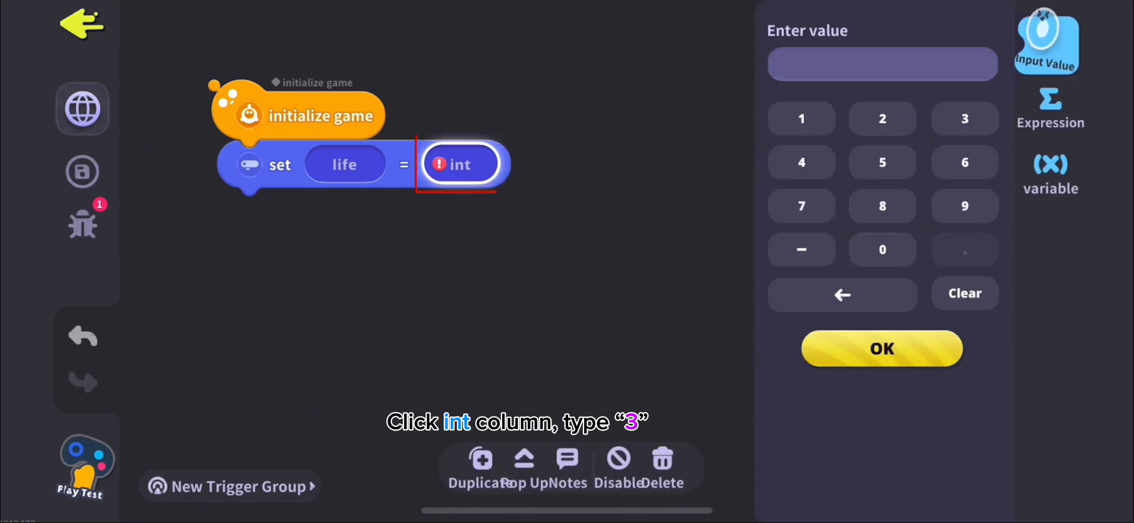
{"action": "left_click", "coordinate": [881, 348]}
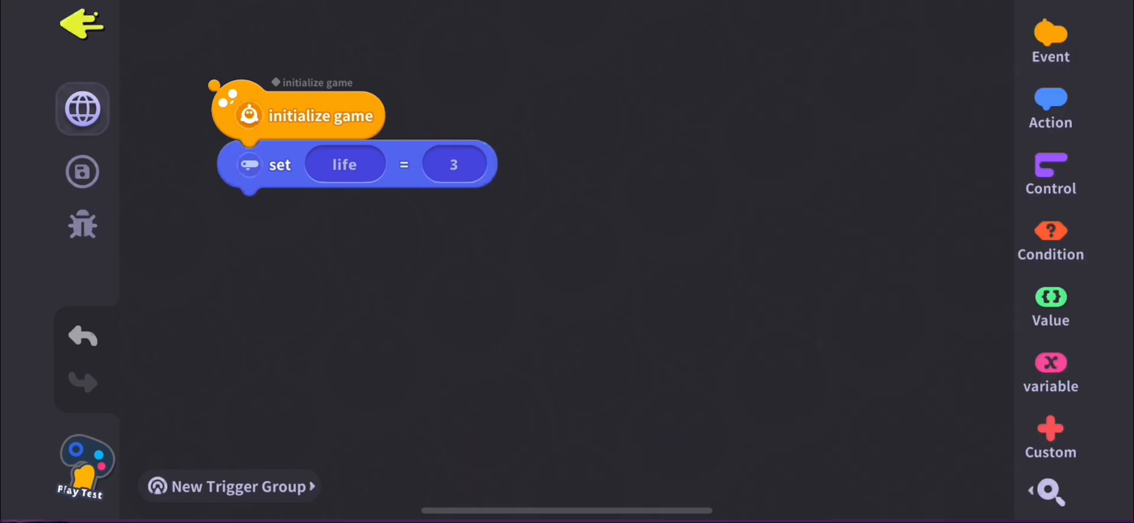
{"action": "left_click", "coordinate": [1050, 41]}
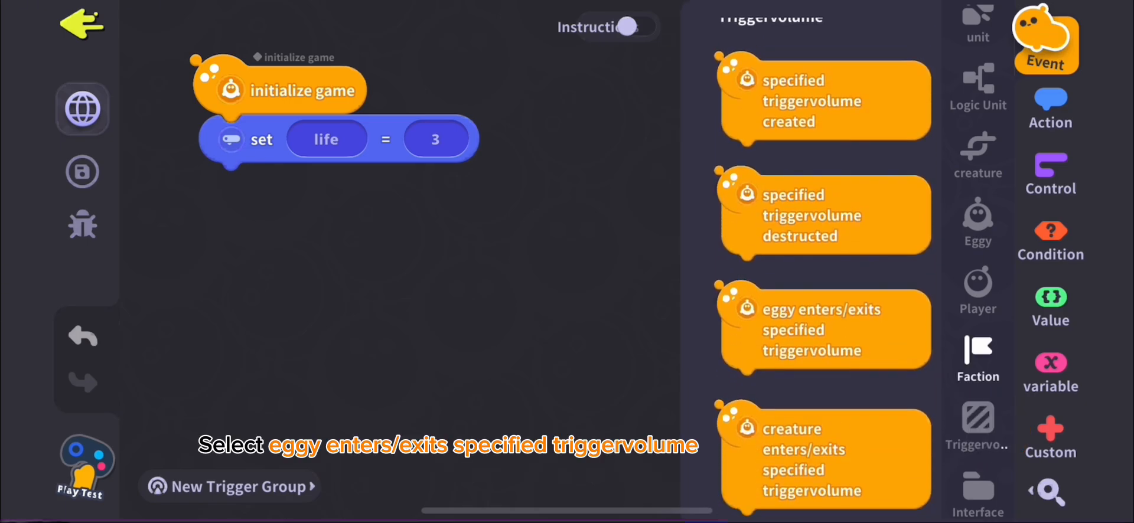
Add a trigger-volume event that fires when an eggy enters Death Zone1
{"action": "left_click", "coordinate": [822, 329]}
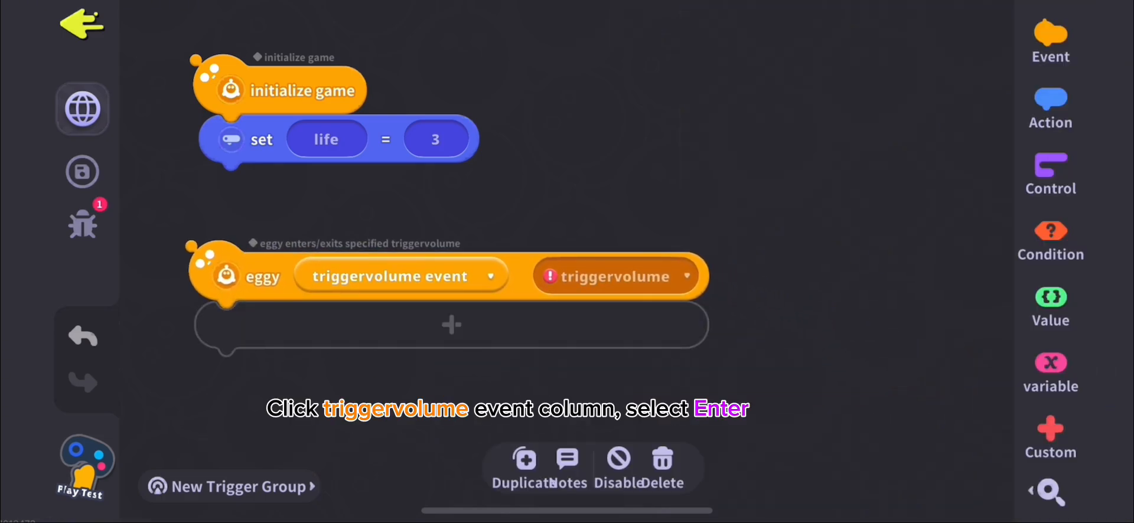
{"action": "left_click", "coordinate": [401, 276]}
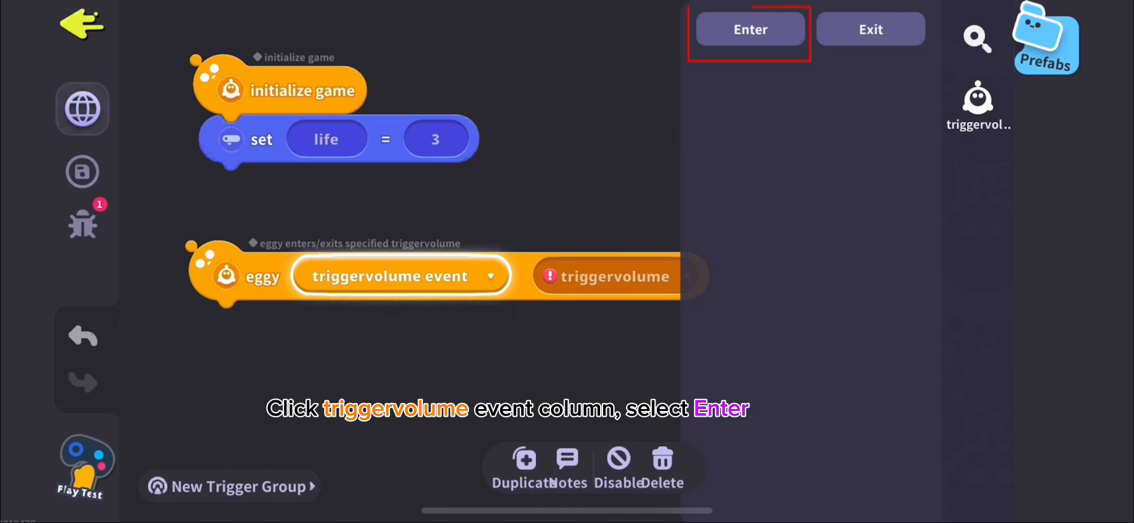
{"action": "left_click", "coordinate": [750, 29]}
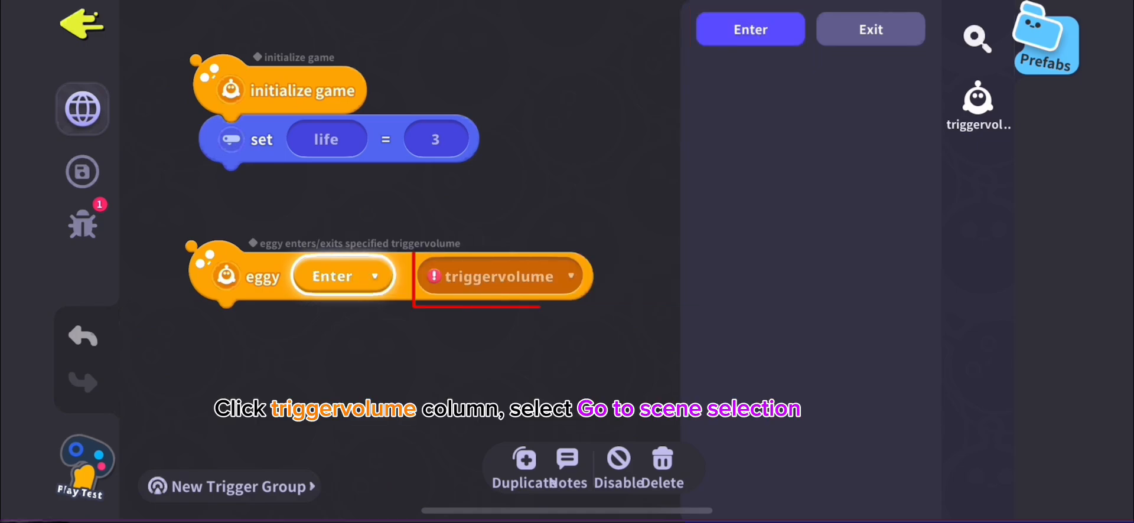
{"action": "left_click", "coordinate": [498, 275]}
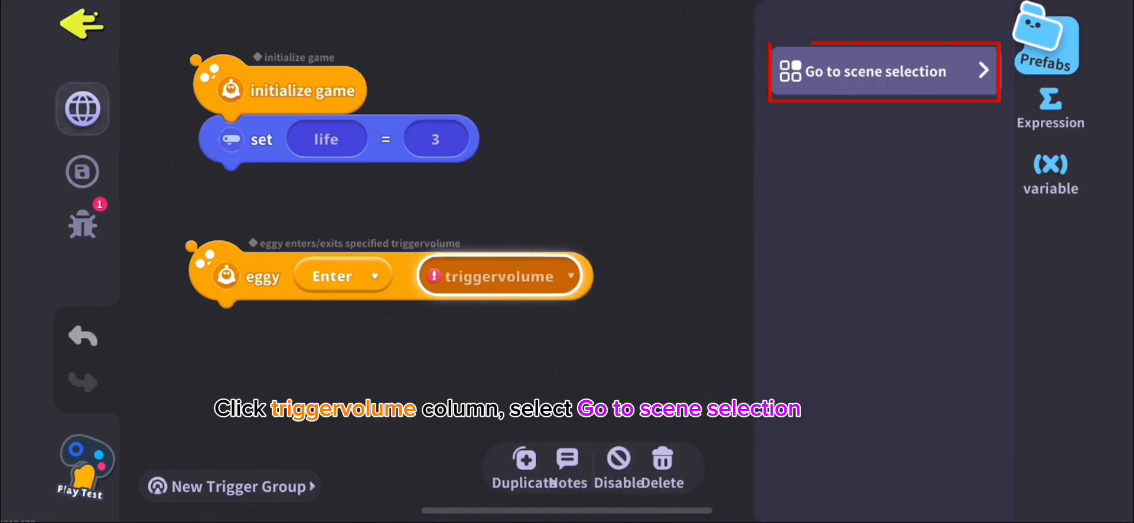
{"action": "left_click", "coordinate": [883, 71]}
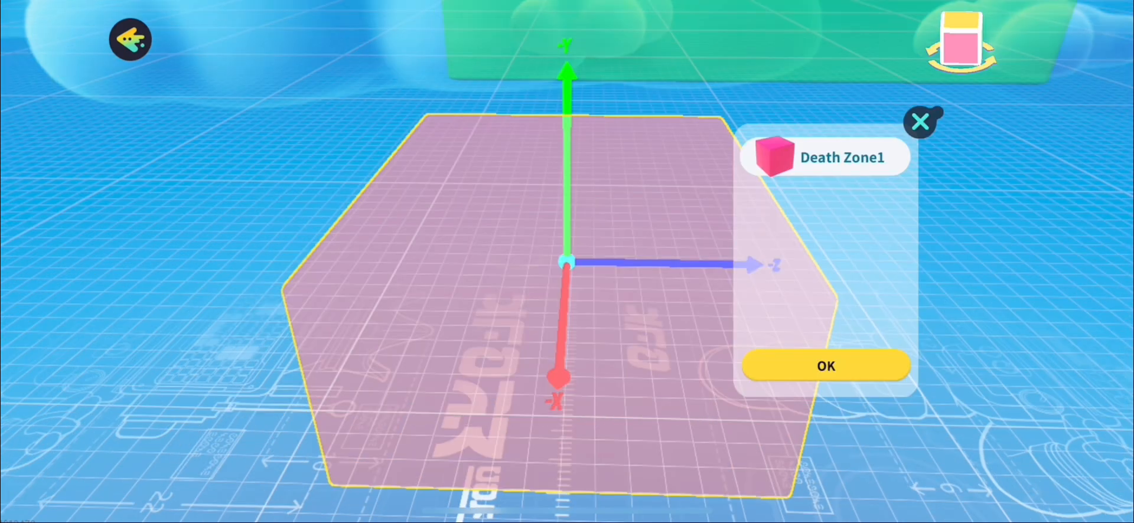
{"action": "left_click", "coordinate": [826, 366]}
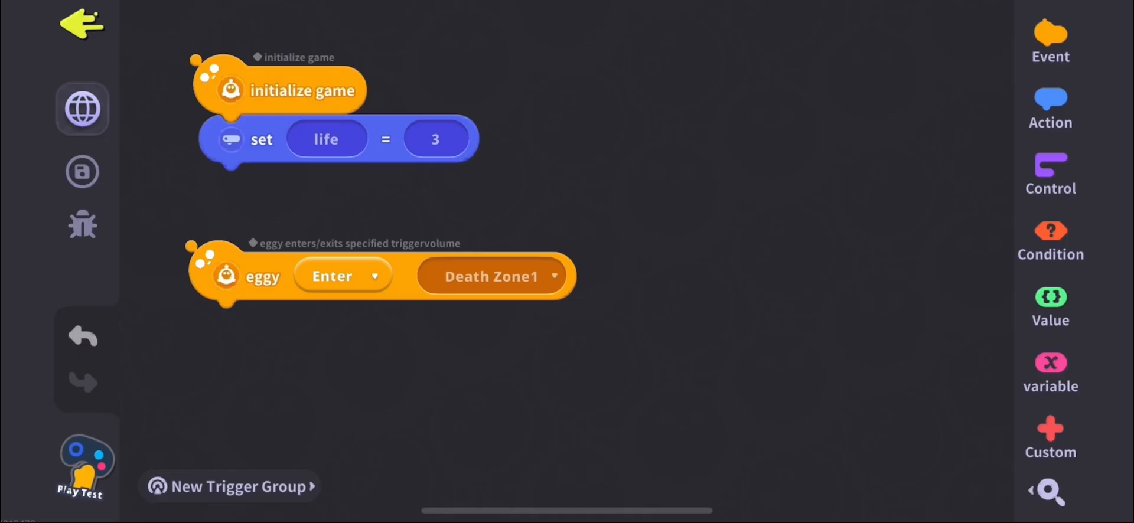
Attach a send-custom-event action named 'life minus one' to that trigger
{"action": "left_click", "coordinate": [1050, 109]}
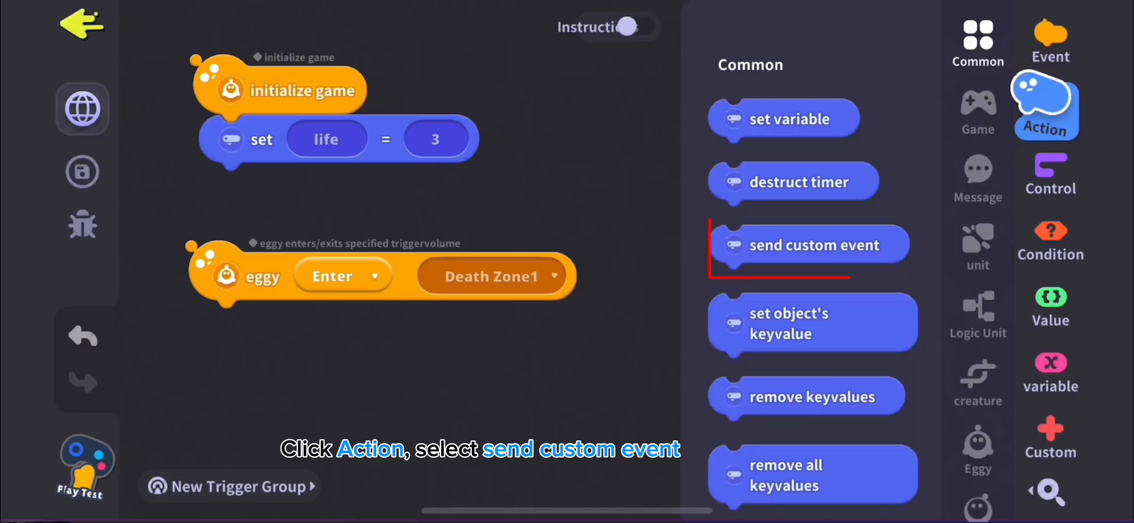
{"action": "left_click", "coordinate": [810, 245]}
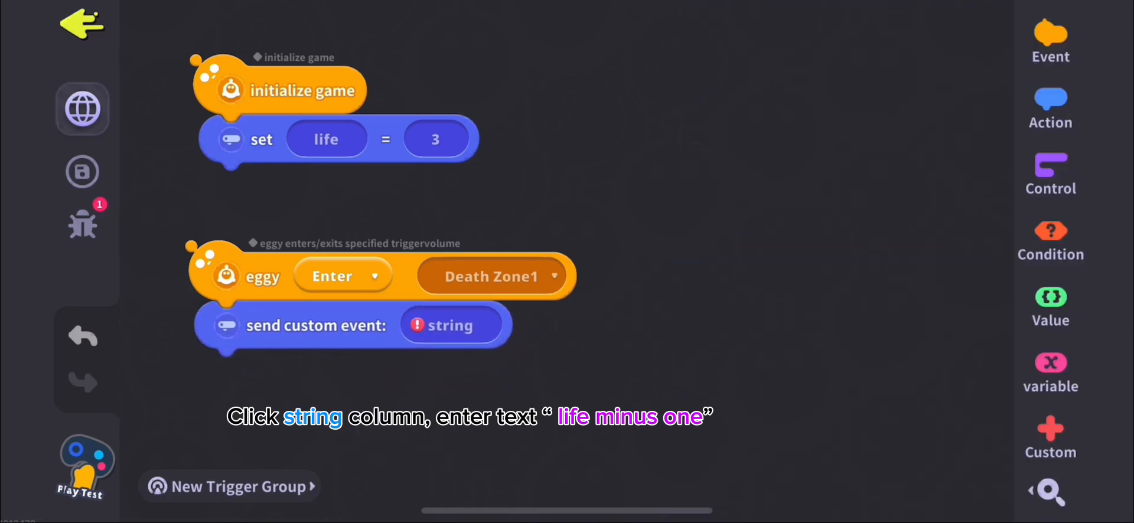
{"action": "left_click", "coordinate": [452, 325]}
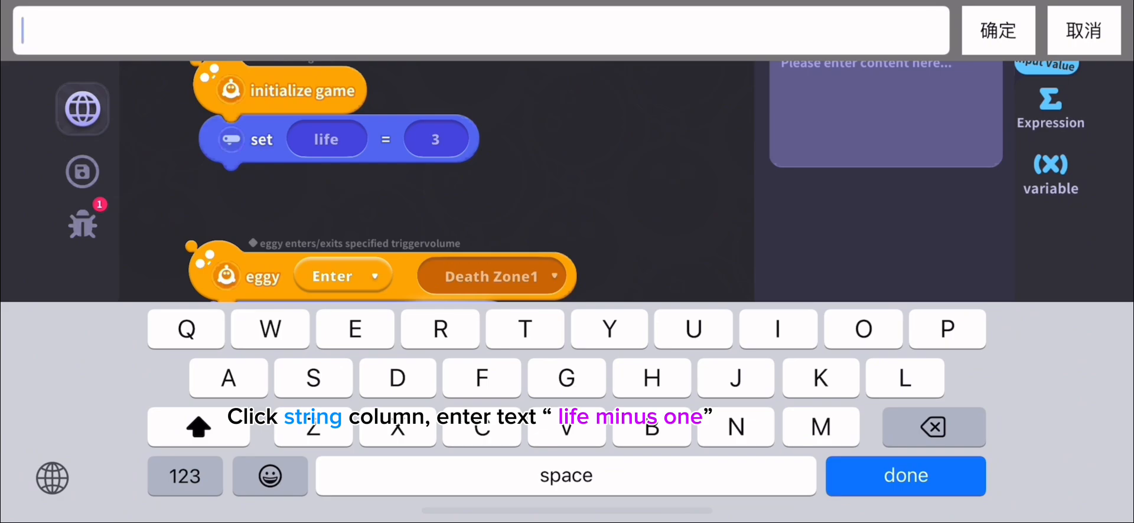
{"action": "type", "text": "life minus one\""}
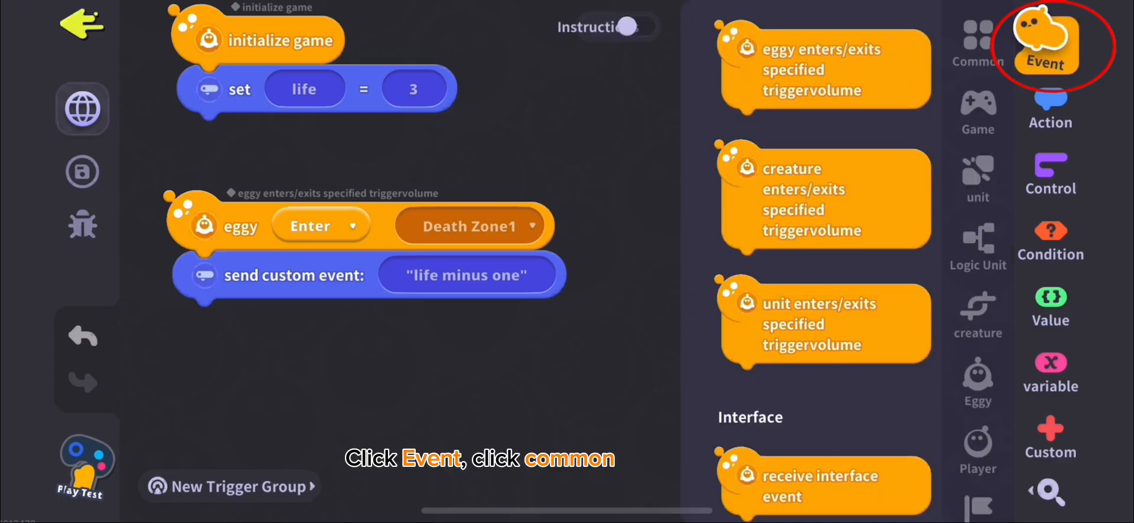
Add a receive-custom-event trigger listening for 'life minus one'
{"action": "left_click", "coordinate": [977, 43]}
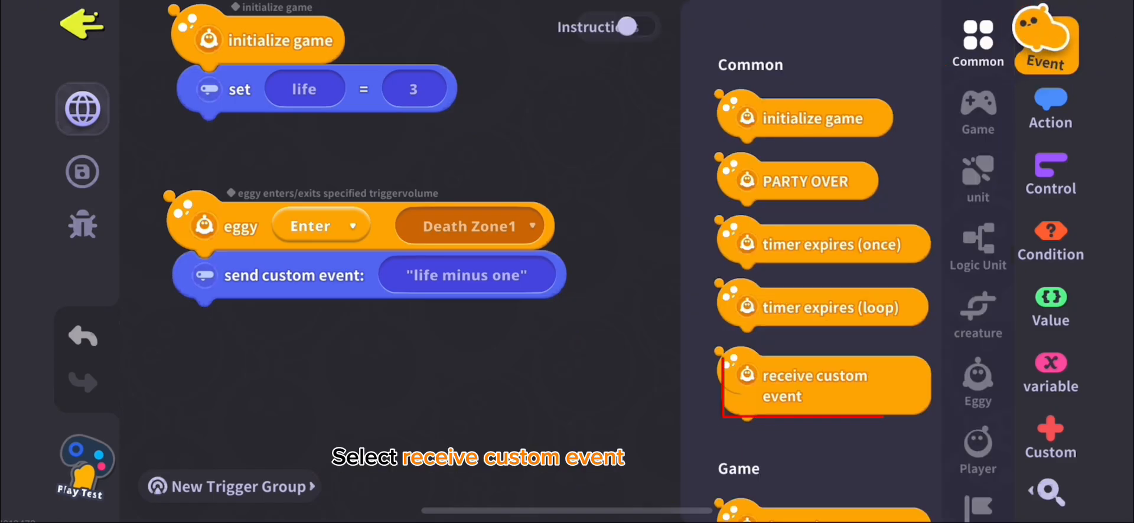
{"action": "left_click", "coordinate": [821, 385]}
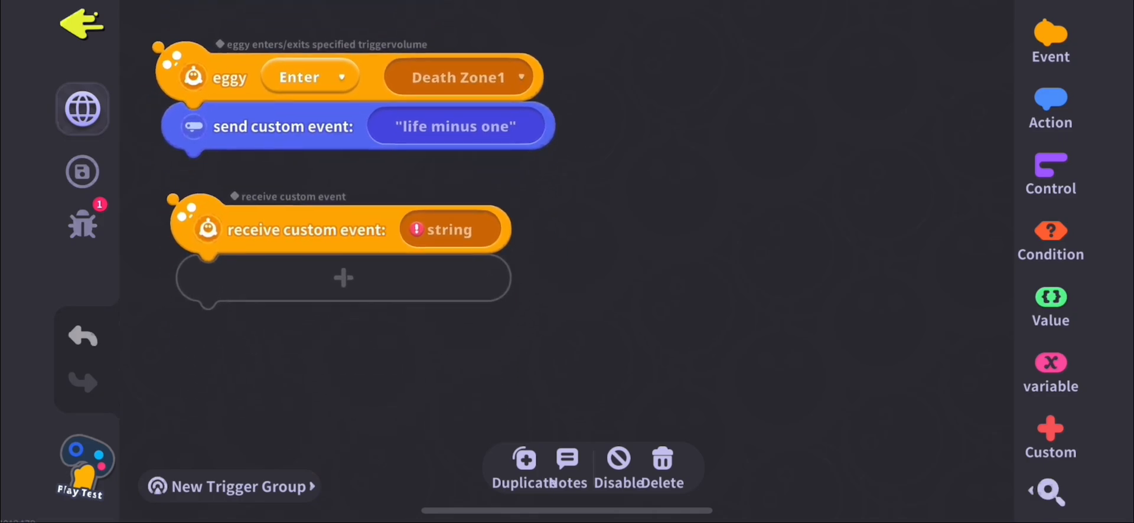
{"action": "left_click", "coordinate": [448, 229]}
{"action": "type", "text": "life minus"}
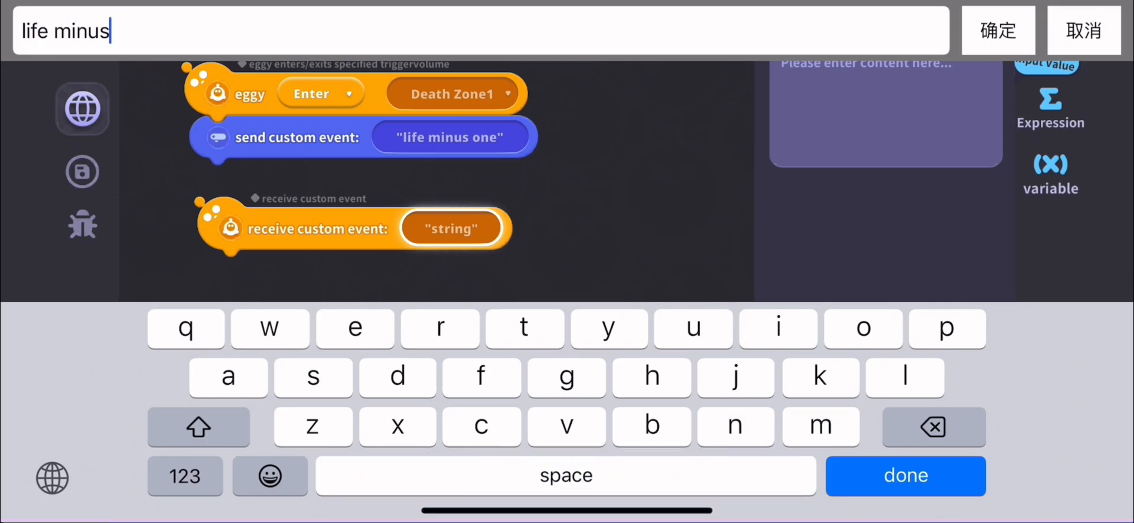
{"action": "type", "text": "one"}
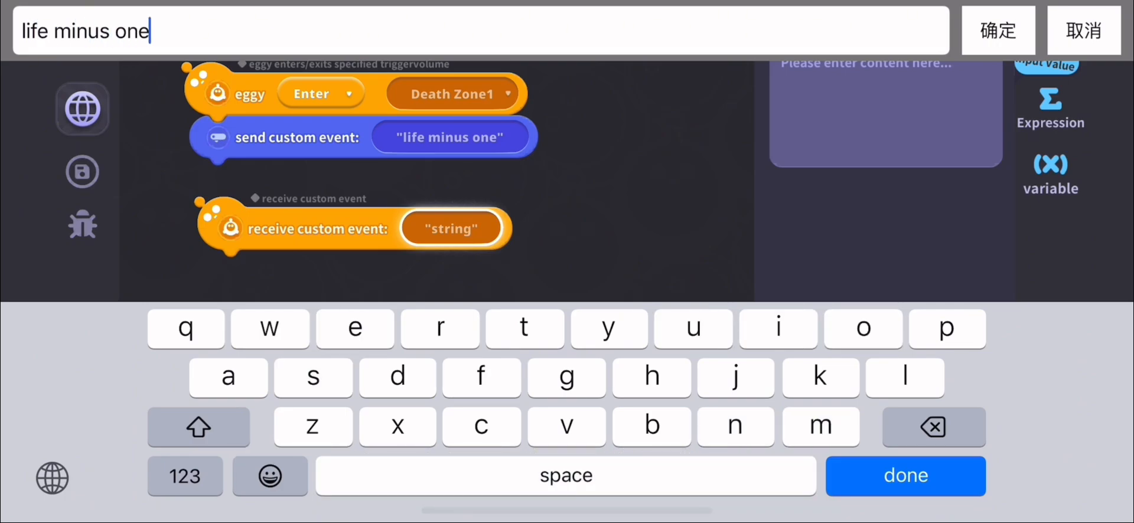
{"action": "left_click", "coordinate": [996, 30]}
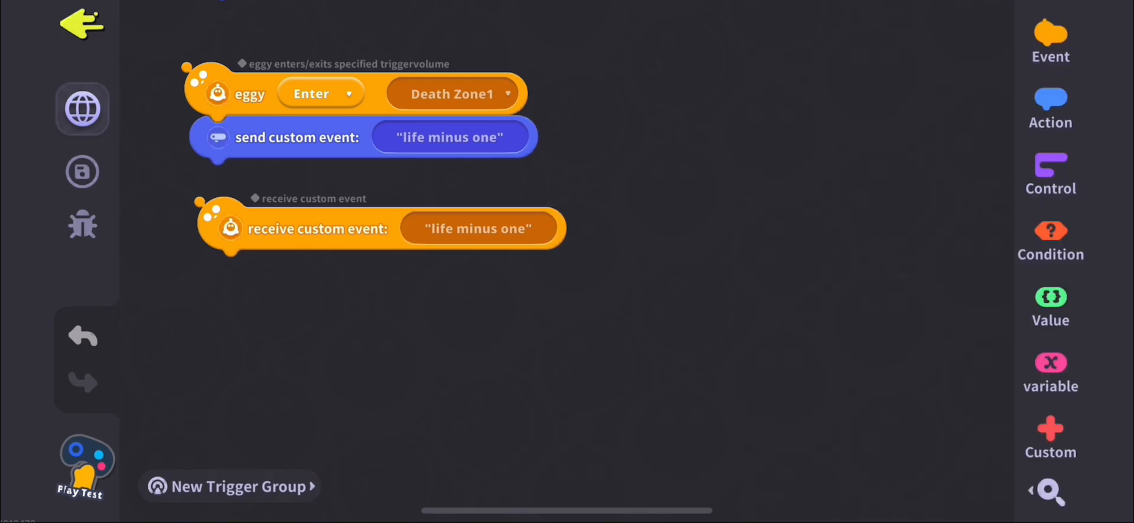
Under the receiver, add a set action targeting life with an integer arithmetic expression as its value
{"action": "left_click", "coordinate": [1049, 109]}
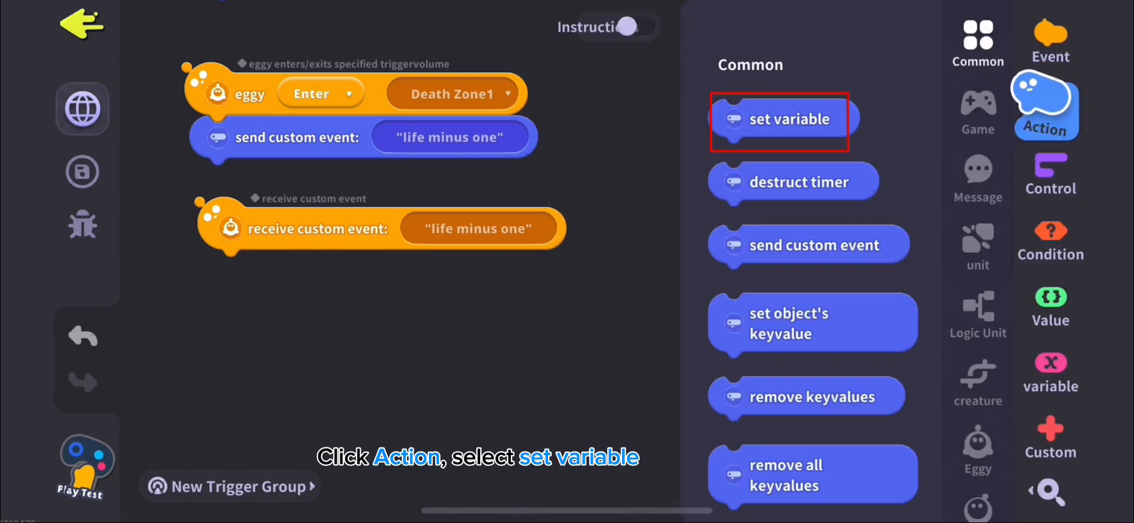
{"action": "left_click", "coordinate": [779, 119]}
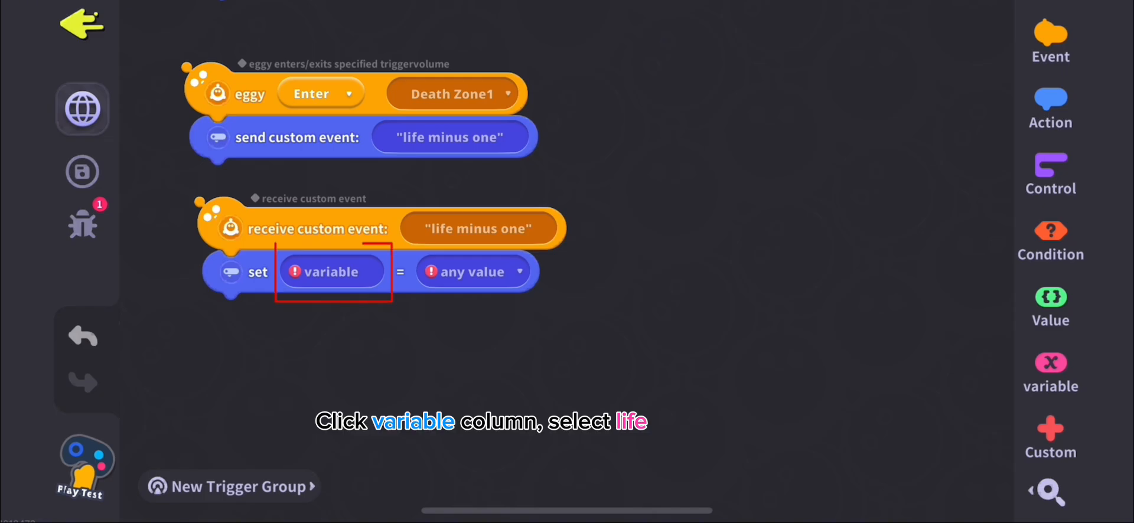
{"action": "left_click", "coordinate": [333, 271]}
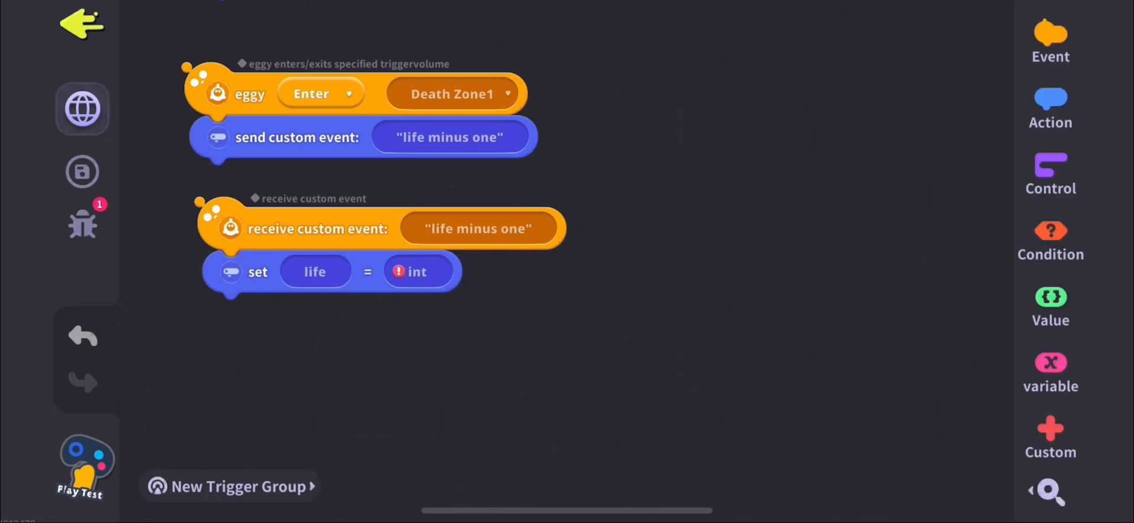
{"action": "left_click", "coordinate": [416, 272]}
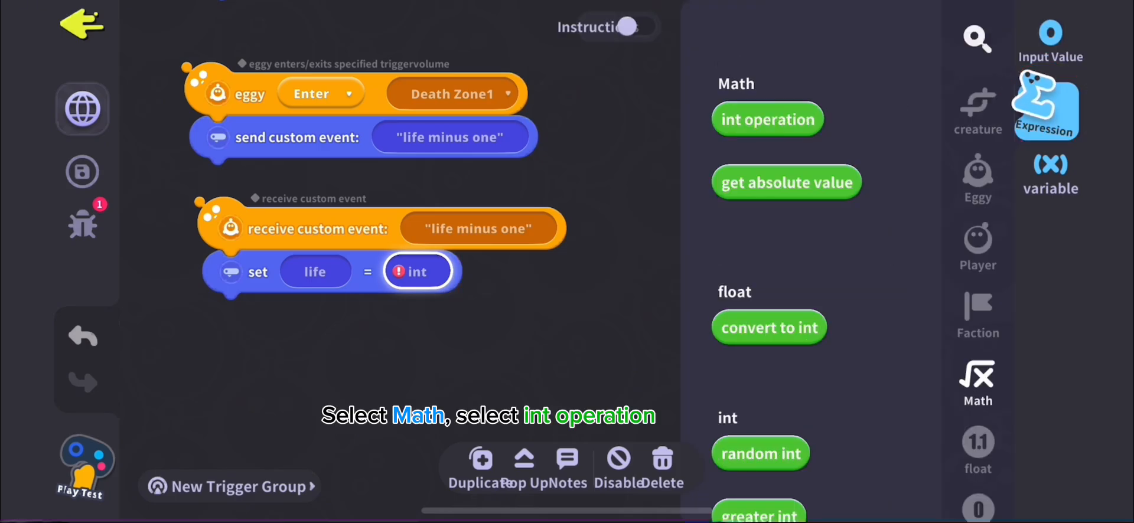
{"action": "left_click", "coordinate": [767, 119]}
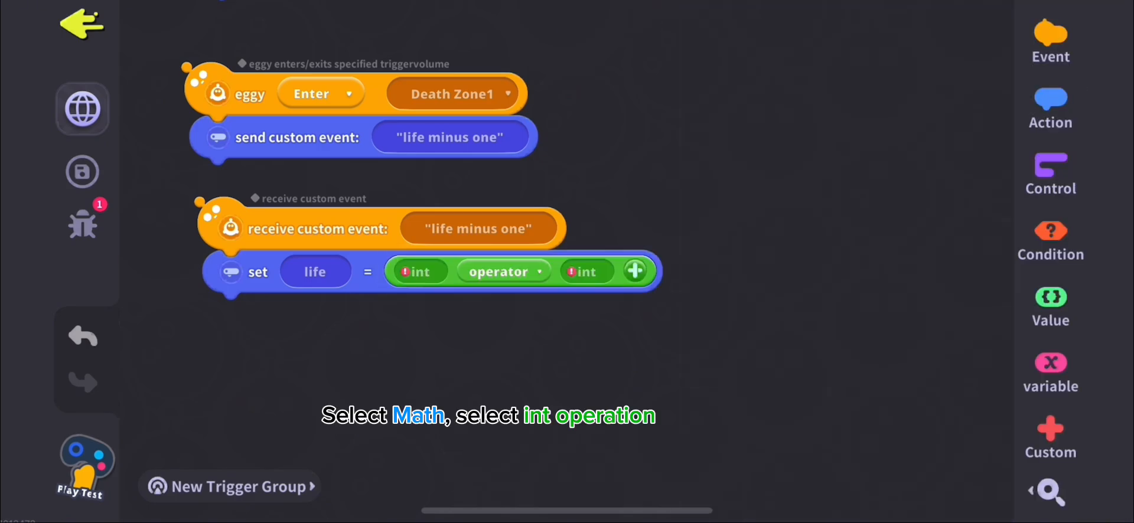
Fill the expression as life minus 1 so life decreases by one
{"action": "left_click", "coordinate": [416, 271]}
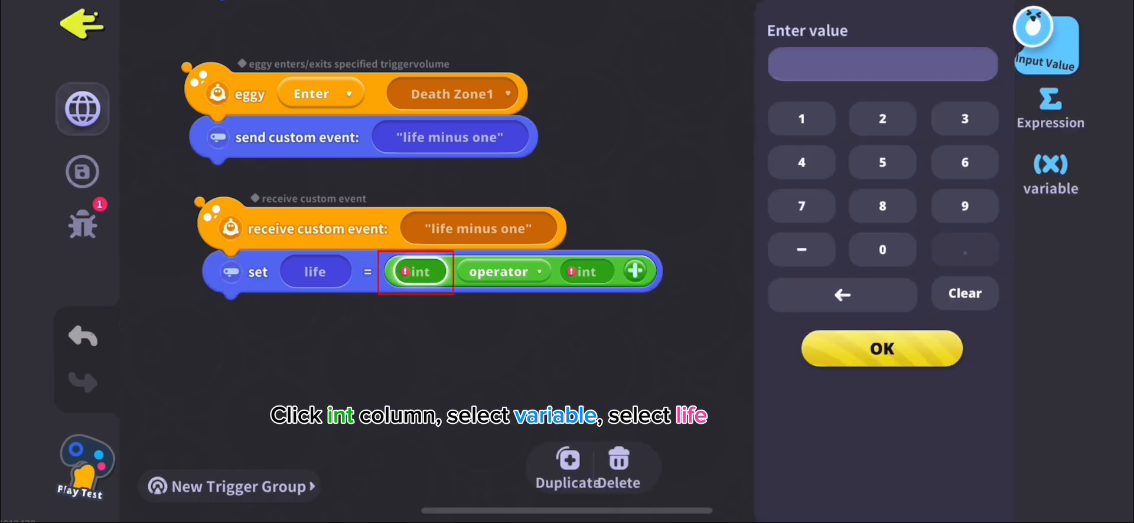
{"action": "left_click", "coordinate": [1049, 174]}
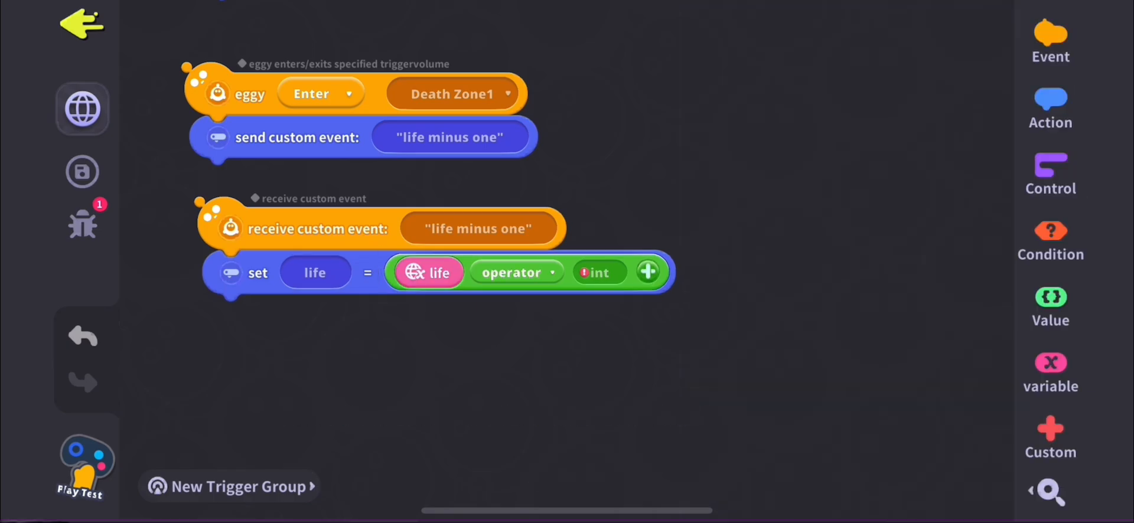
{"action": "left_click", "coordinate": [514, 272]}
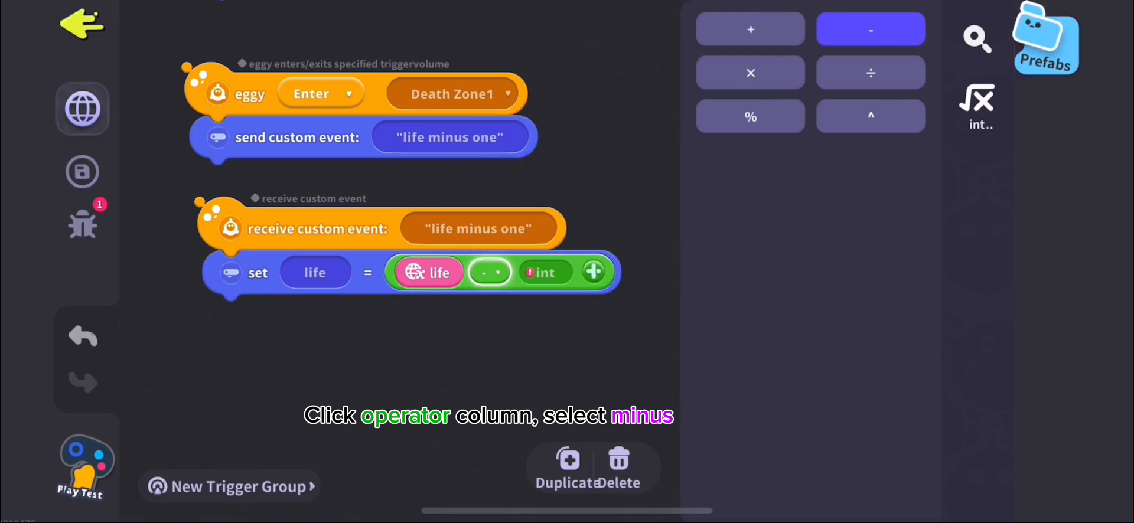
{"action": "left_click", "coordinate": [542, 272]}
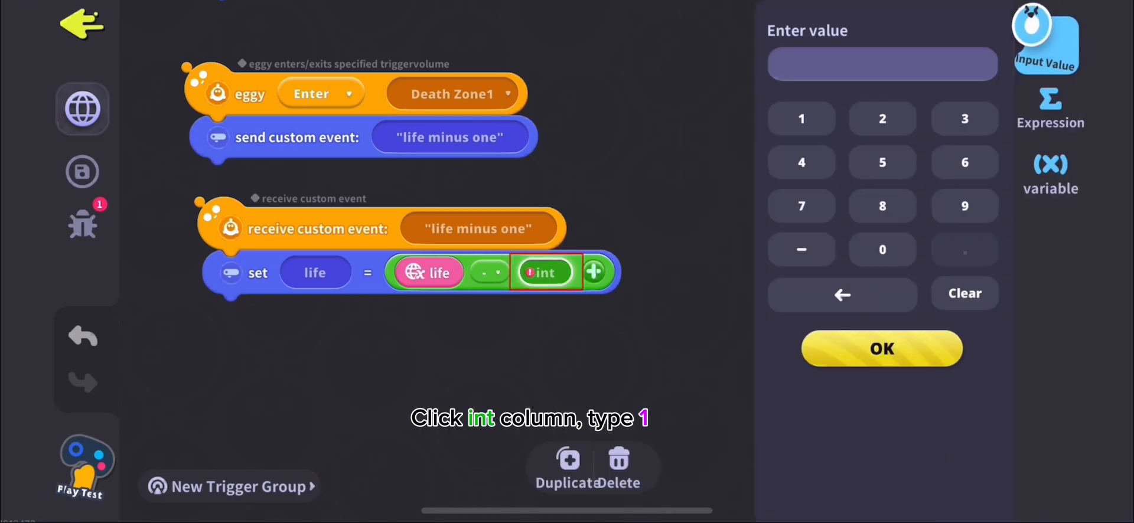
{"action": "left_click", "coordinate": [880, 348]}
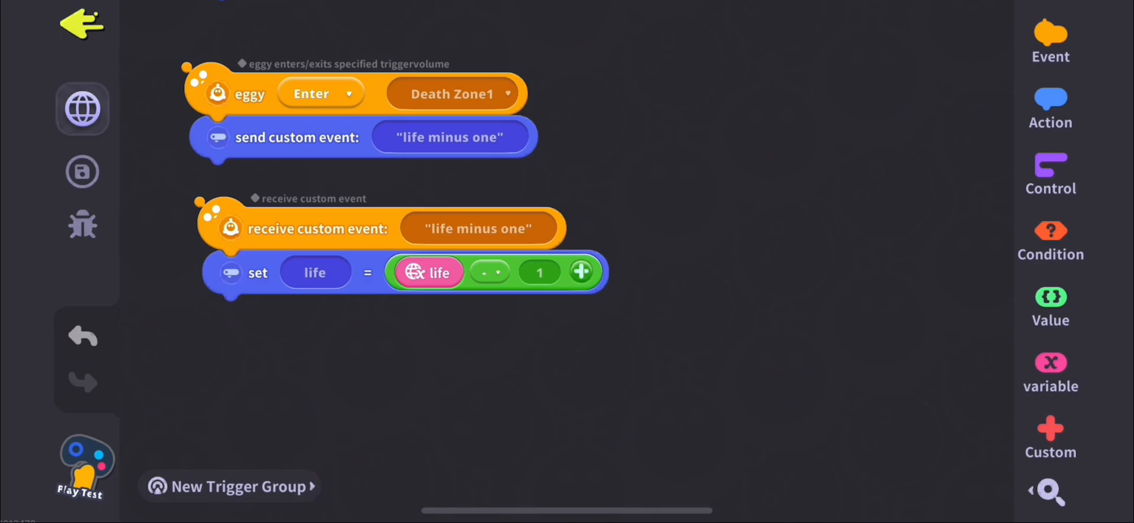
{"action": "left_click", "coordinate": [1049, 174]}
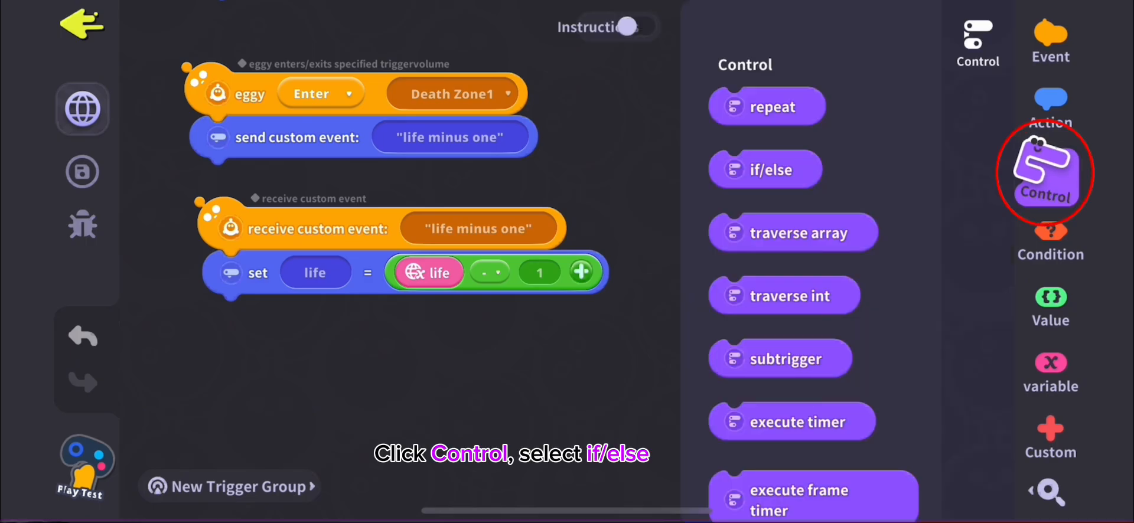
Insert an if block whose Equal to condition compares int variable life with 2
{"action": "left_click", "coordinate": [765, 169]}
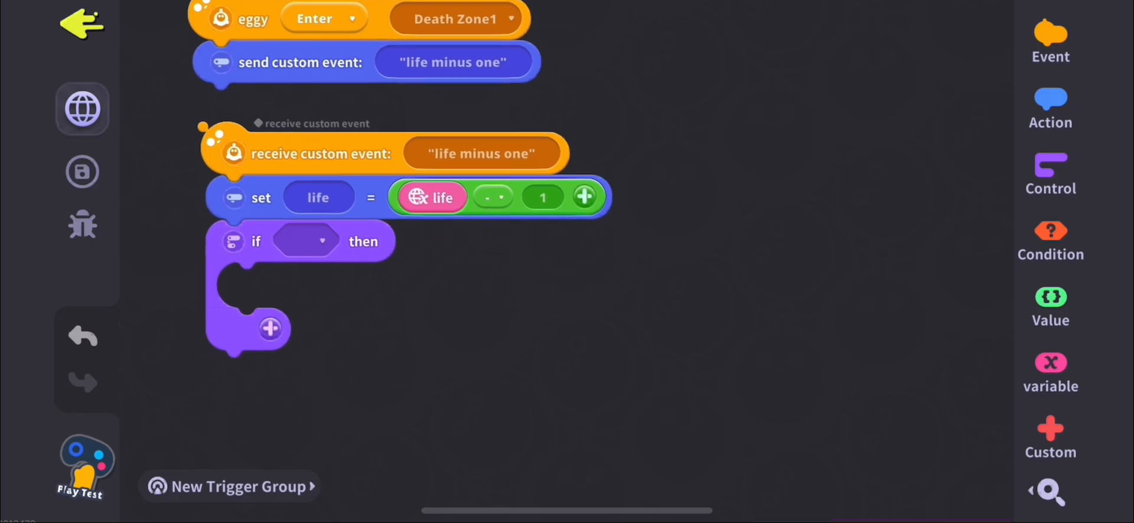
{"action": "left_click", "coordinate": [305, 241]}
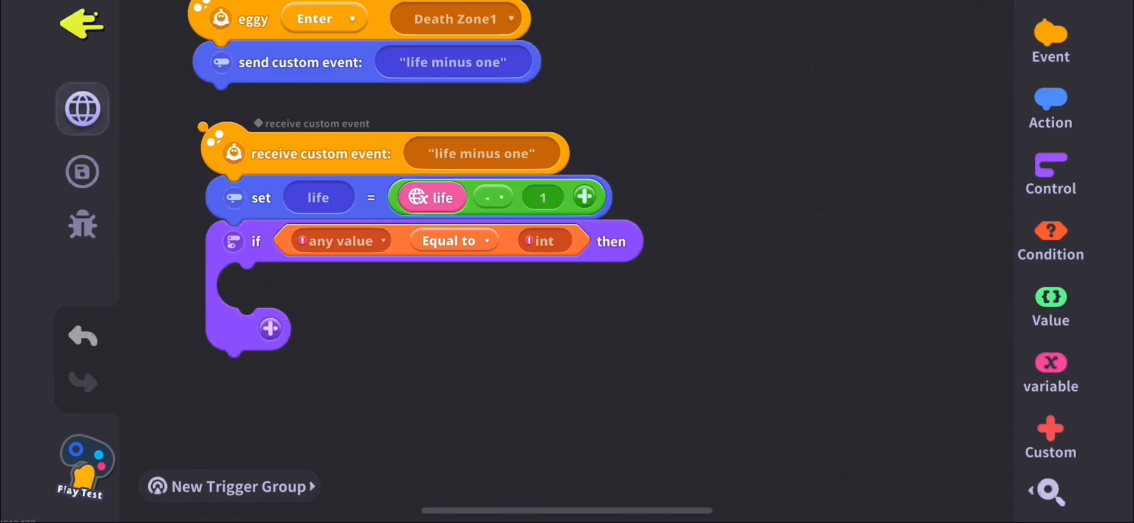
{"action": "left_click", "coordinate": [337, 241]}
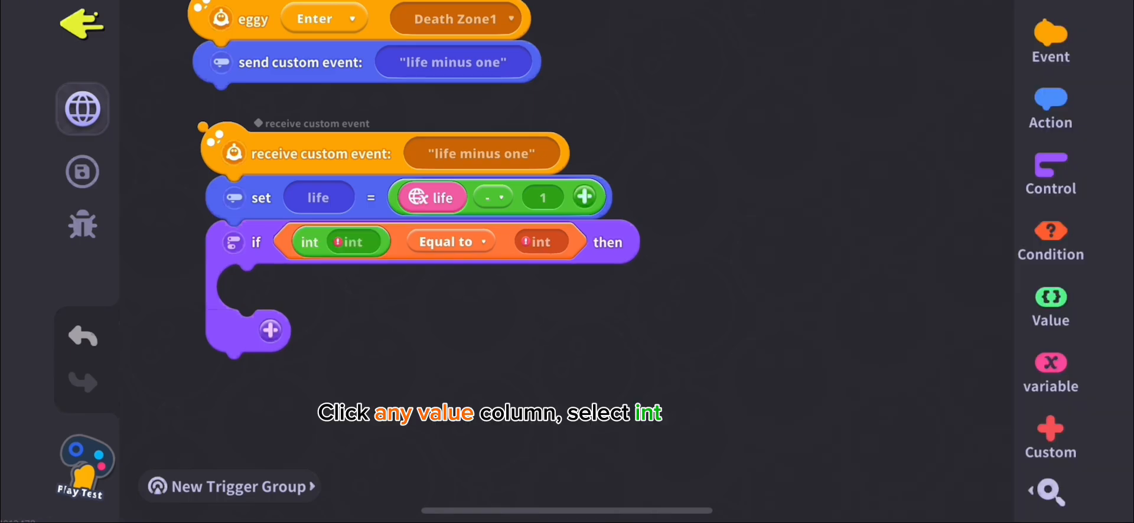
{"action": "left_click", "coordinate": [351, 242]}
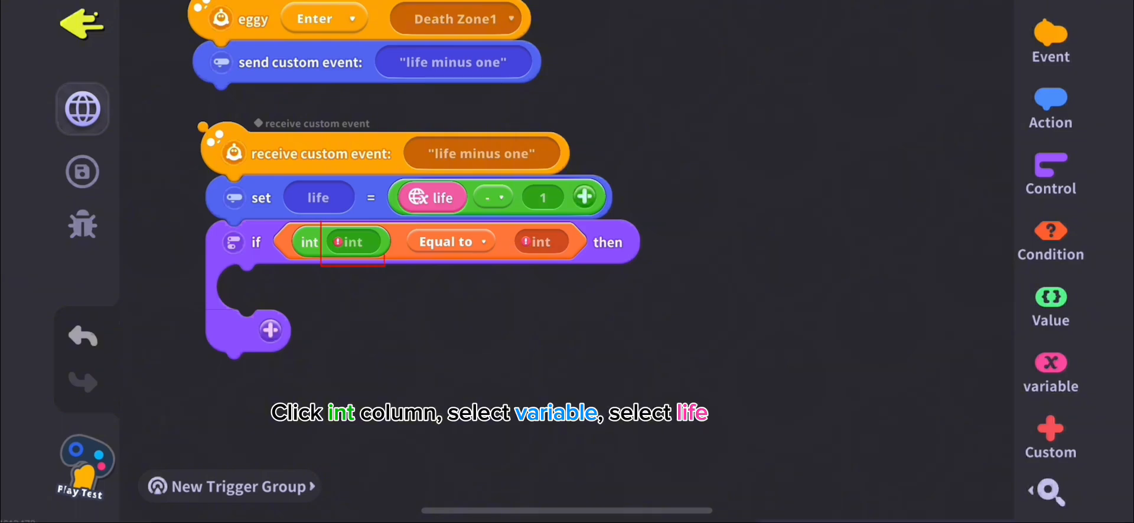
{"action": "left_click", "coordinate": [351, 242]}
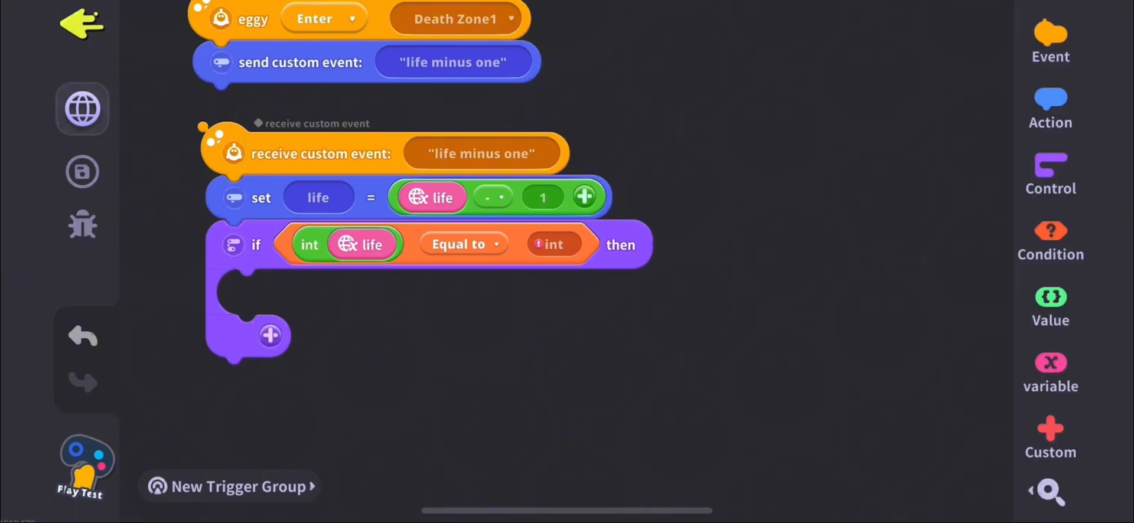
{"action": "left_click", "coordinate": [553, 244]}
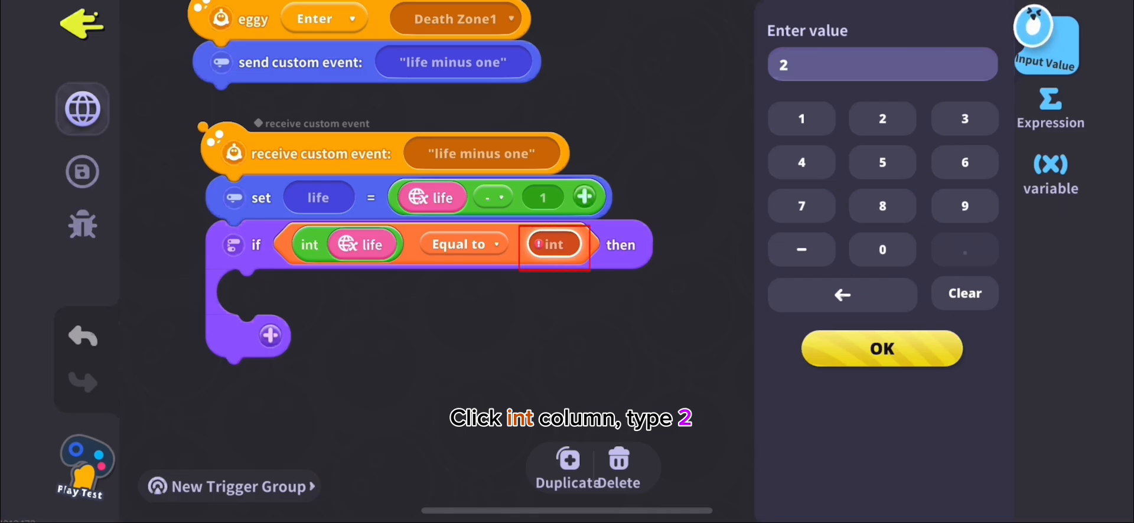
{"action": "left_click", "coordinate": [880, 349]}
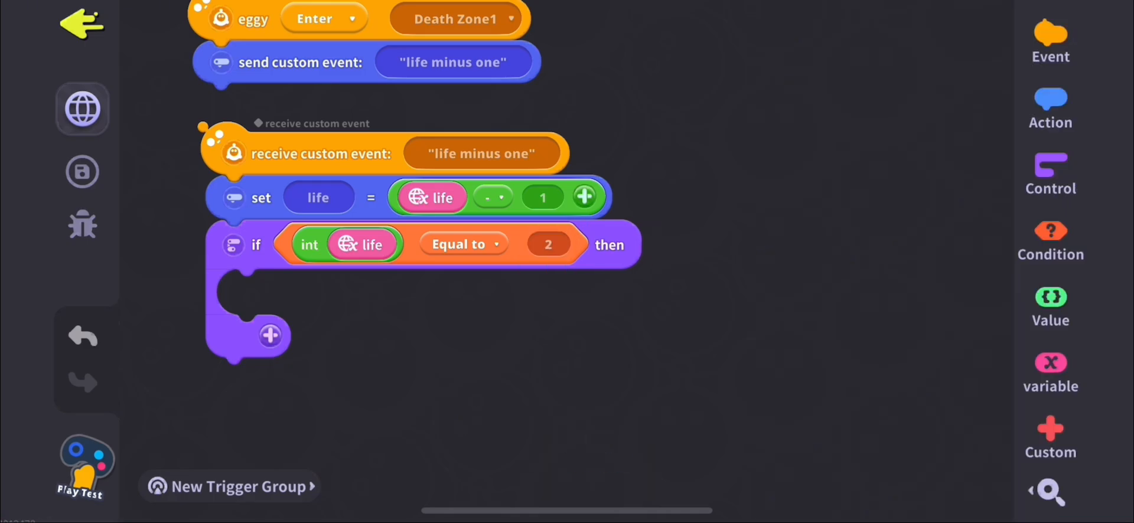
Inside the if, send event "2" to the interface of Player > Player 1
{"action": "left_click", "coordinate": [1050, 108]}
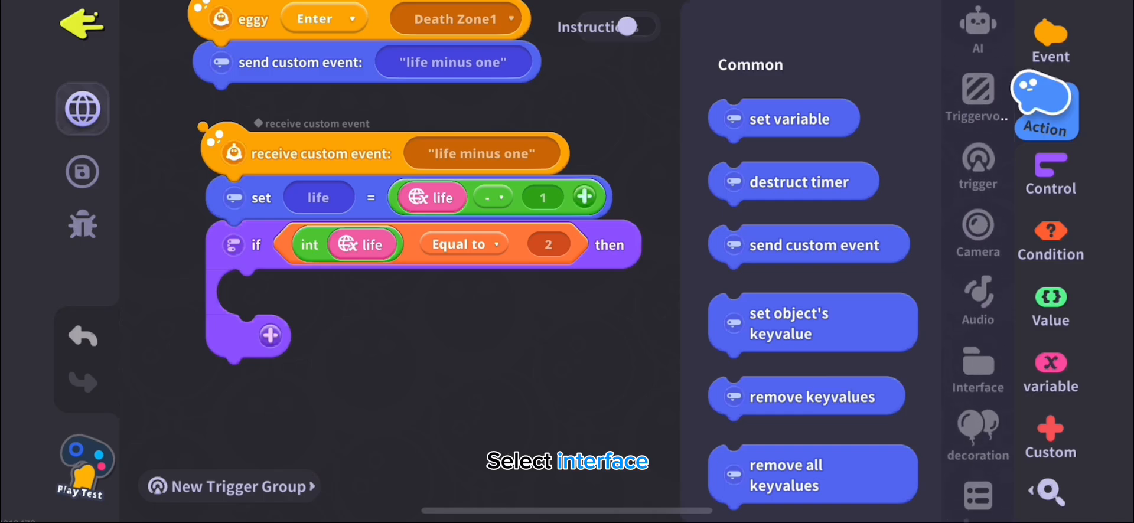
{"action": "left_click", "coordinate": [978, 366]}
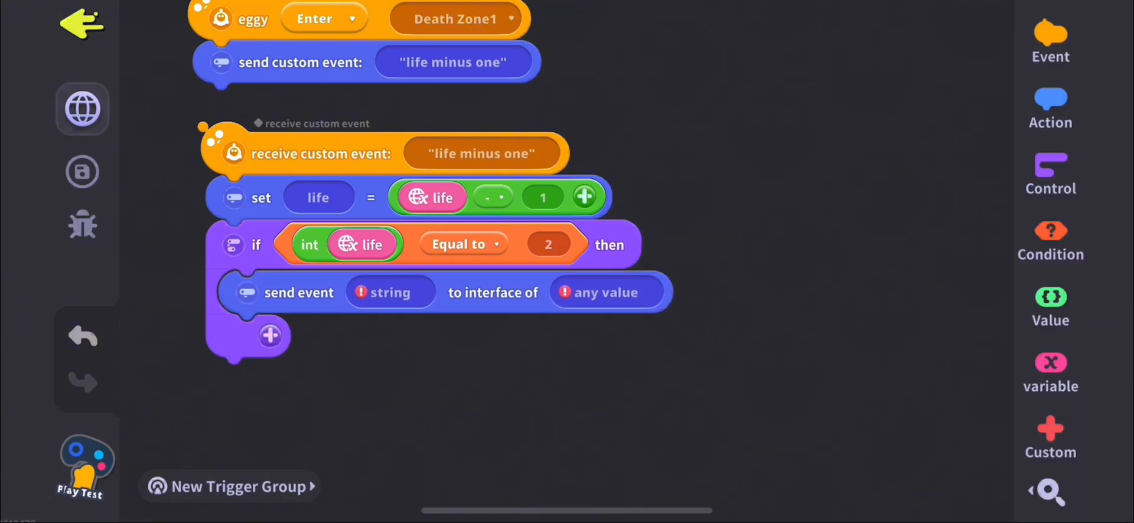
{"action": "left_click", "coordinate": [389, 292]}
{"action": "type", "text": "2"}
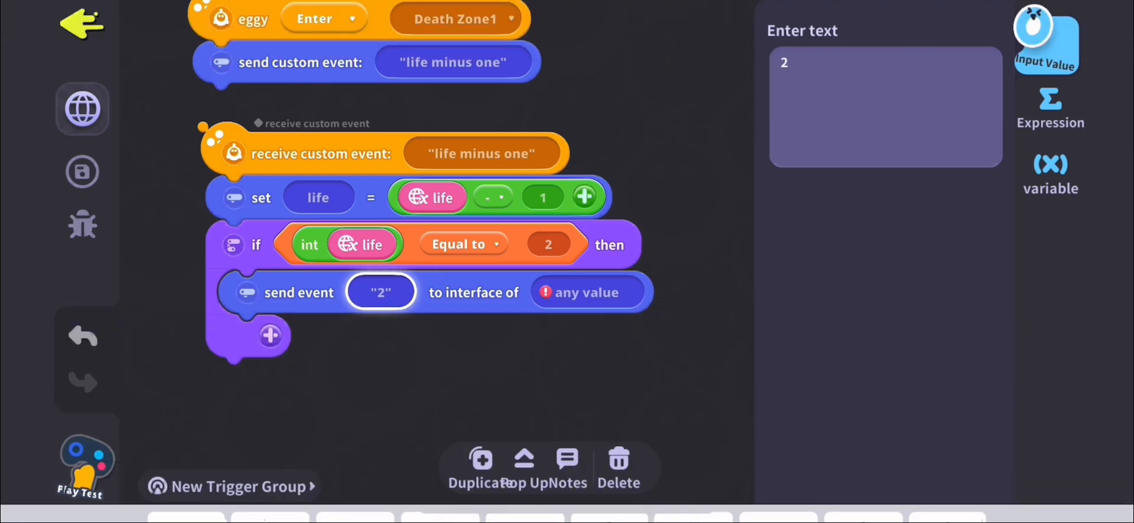
{"action": "left_click", "coordinate": [587, 292]}
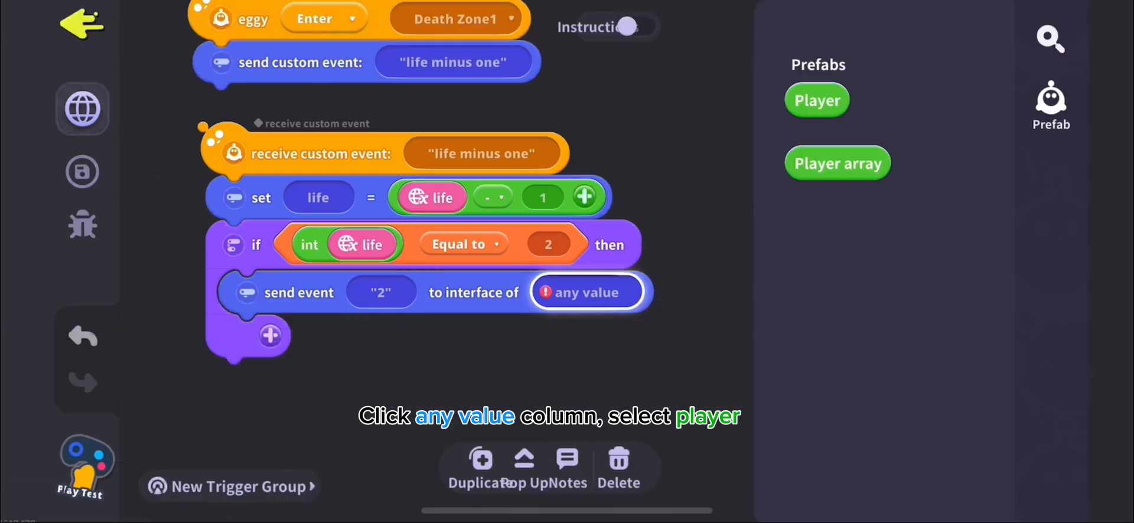
{"action": "left_click", "coordinate": [584, 292]}
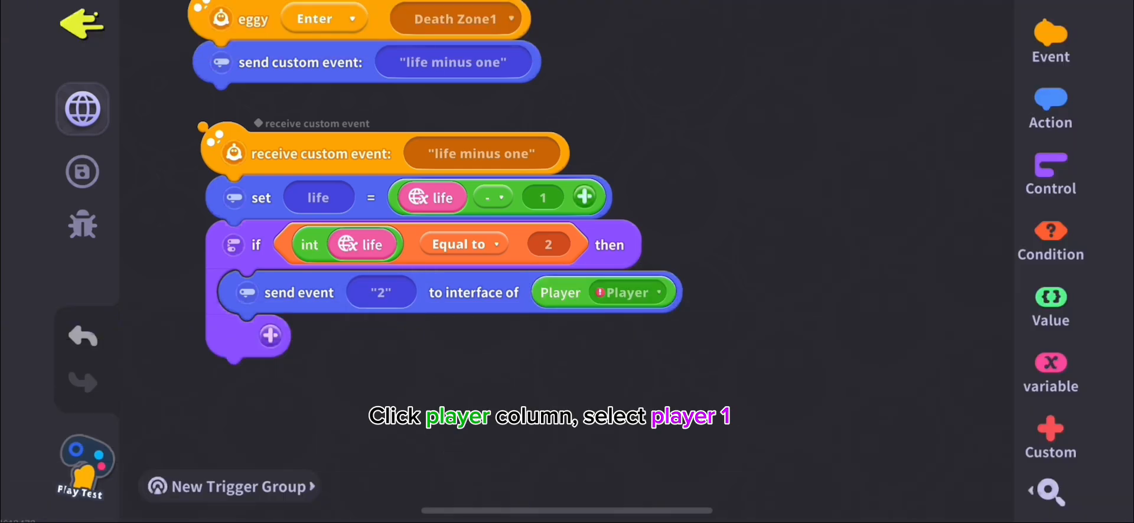
{"action": "left_click", "coordinate": [629, 291]}
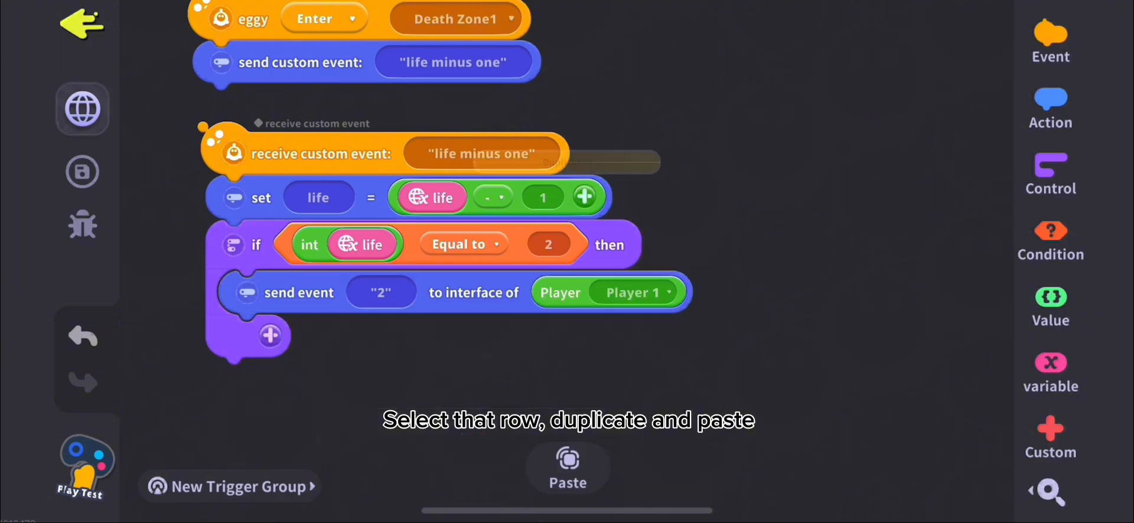
Paste copies of the if block checking life equals 1 and 0, sending events "1" and "0"
{"action": "left_click", "coordinate": [567, 461]}
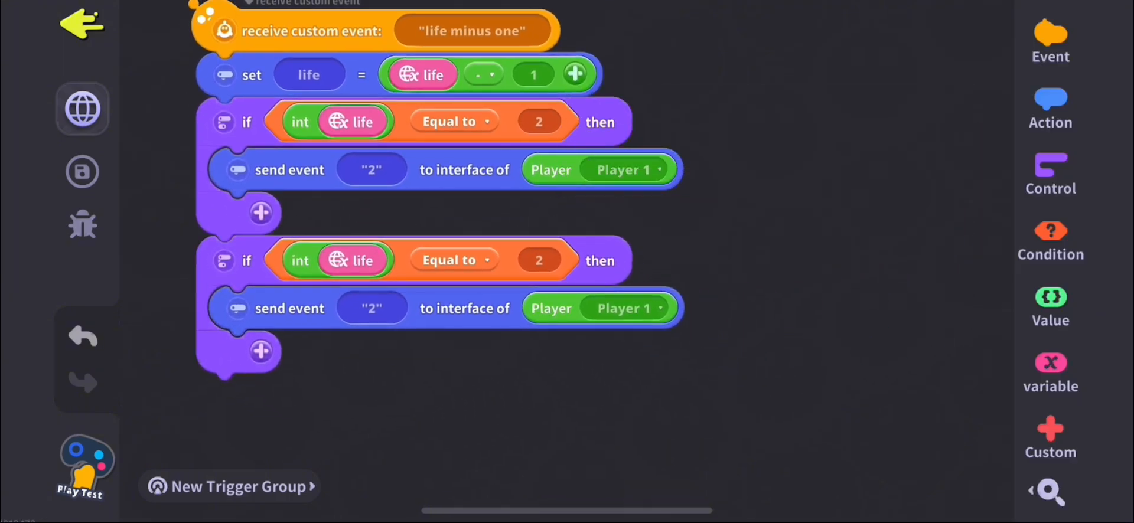
{"action": "left_click", "coordinate": [537, 260]}
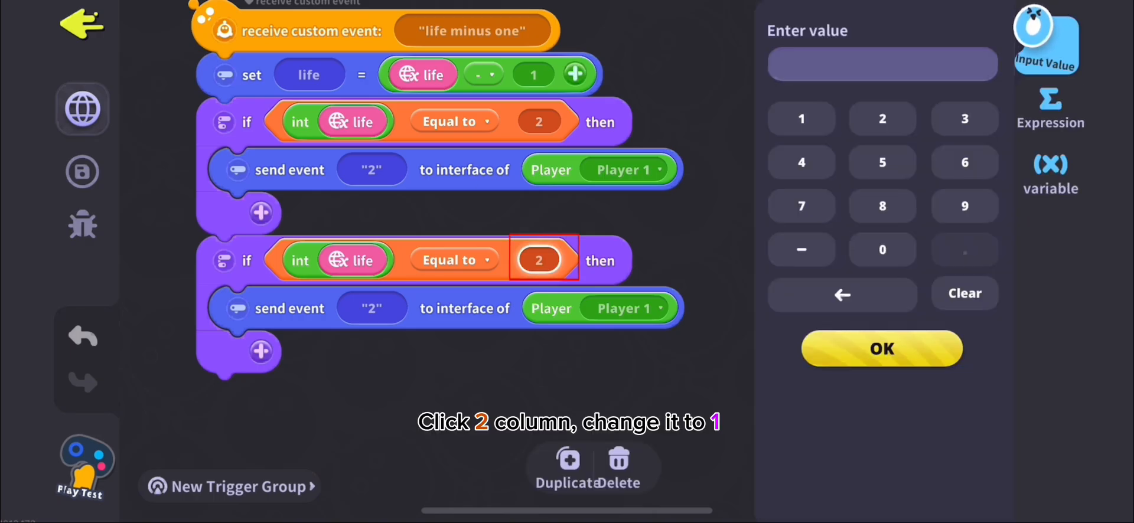
{"action": "left_click", "coordinate": [880, 348]}
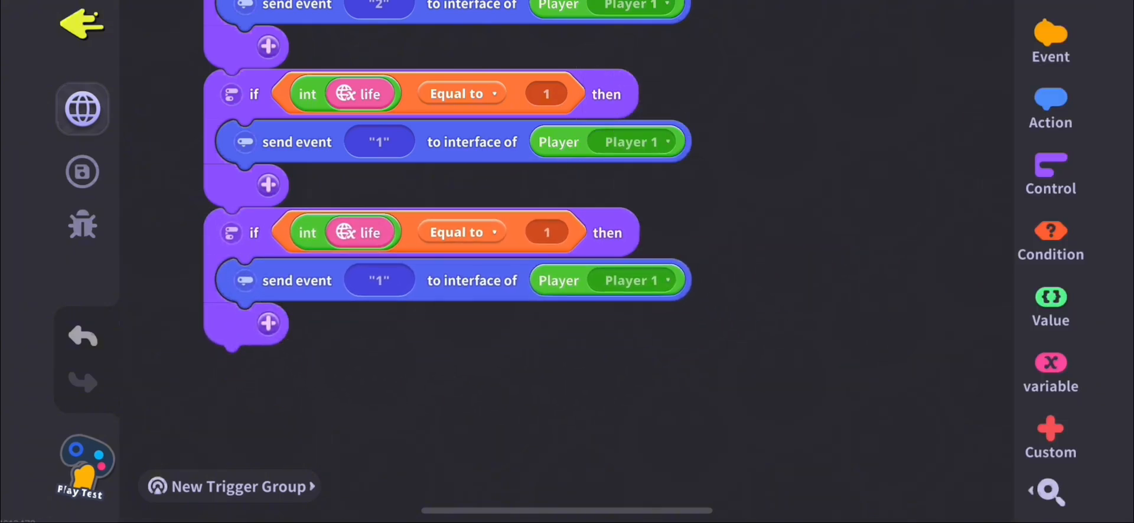
{"action": "left_click", "coordinate": [545, 232]}
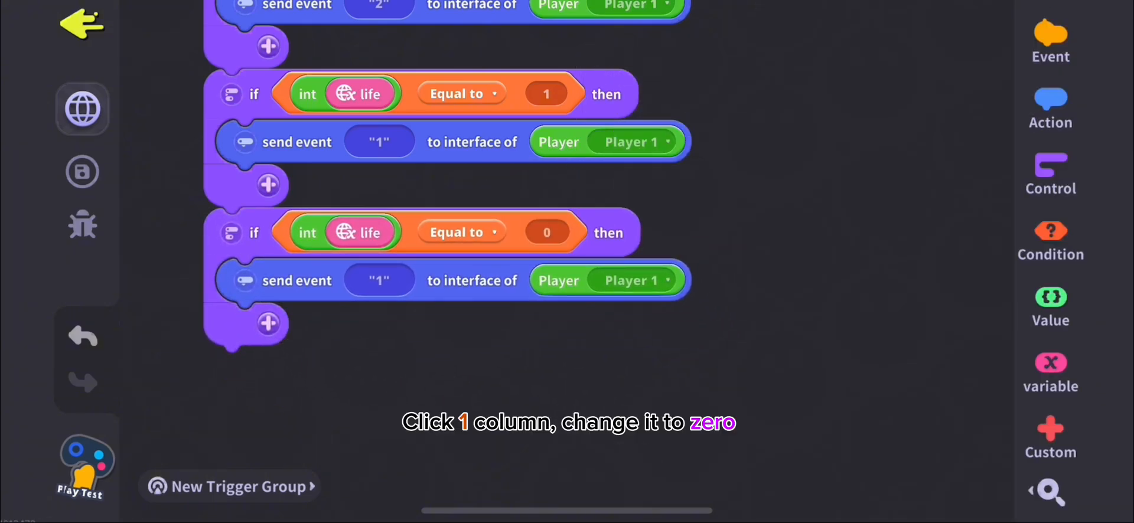
{"action": "left_click", "coordinate": [379, 281]}
{"action": "type", "text": "0"}
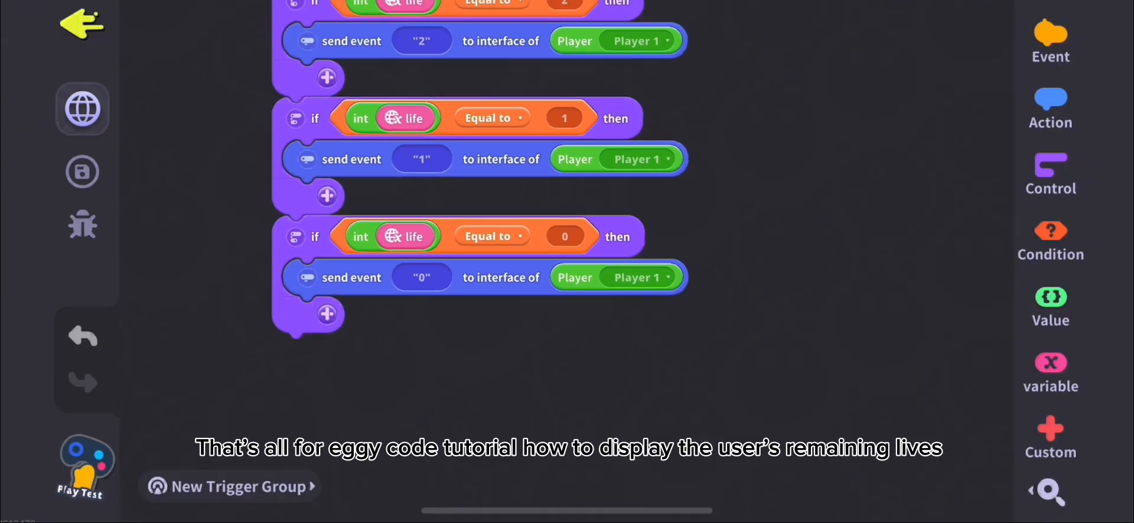
Review the whole script, then launch a play test showing three hearts
{"action": "scroll", "scroll_direction": "up", "scroll_amount": 3}
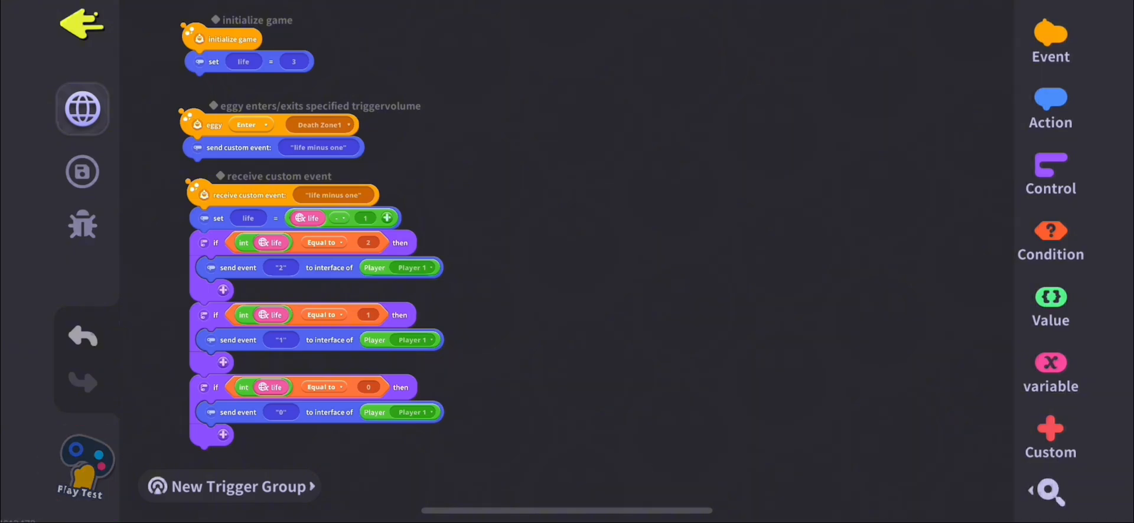
{"action": "left_click", "coordinate": [81, 471]}
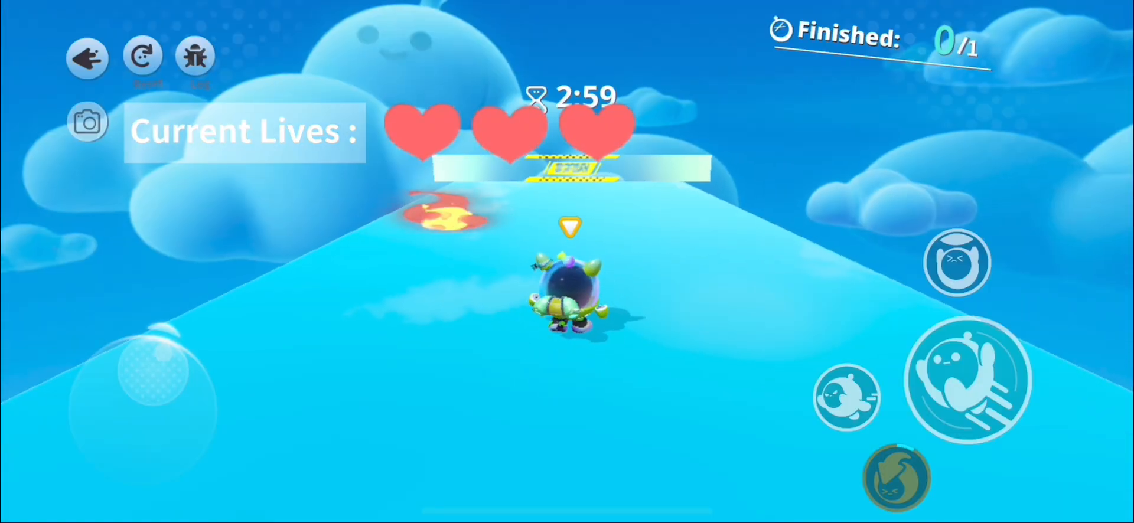